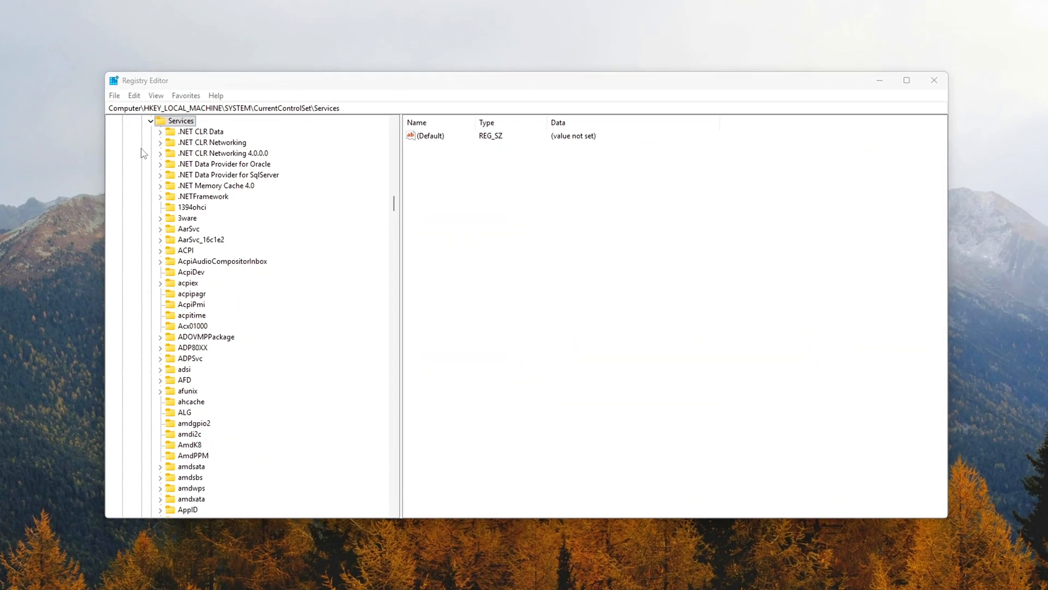
Step: Add a new subkey under the Services key in Registry Editor
right_click(180, 121)
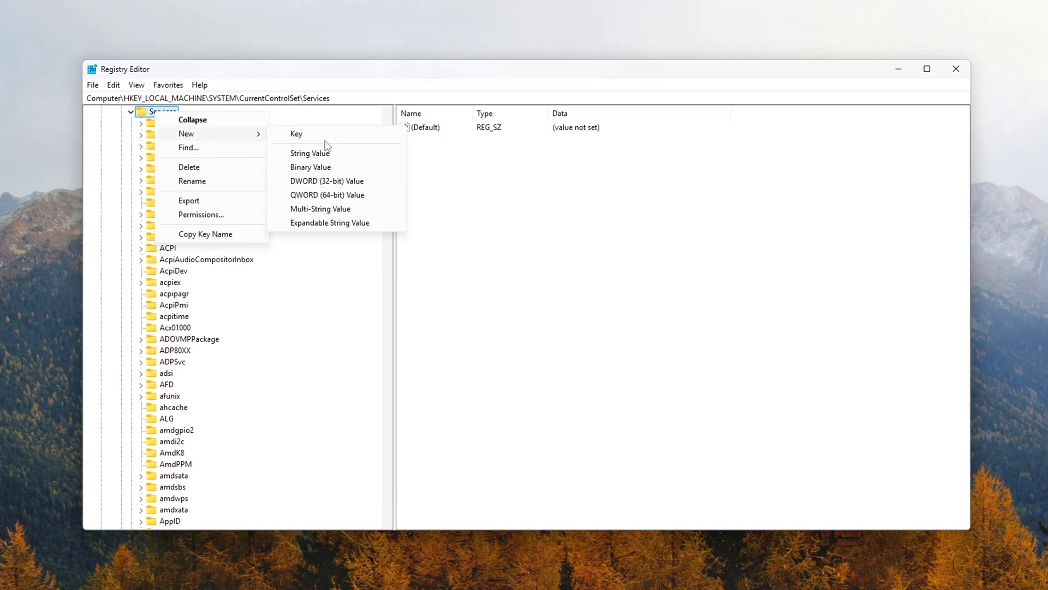
left_click(296, 134)
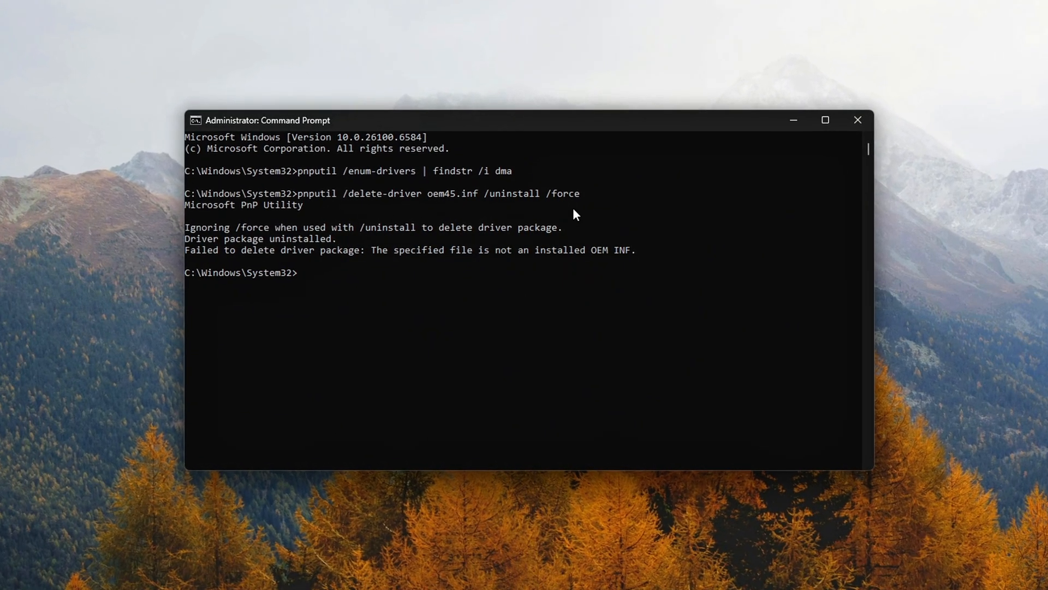
Step: Expand the System devices category in Device Manager
double_click(441, 194)
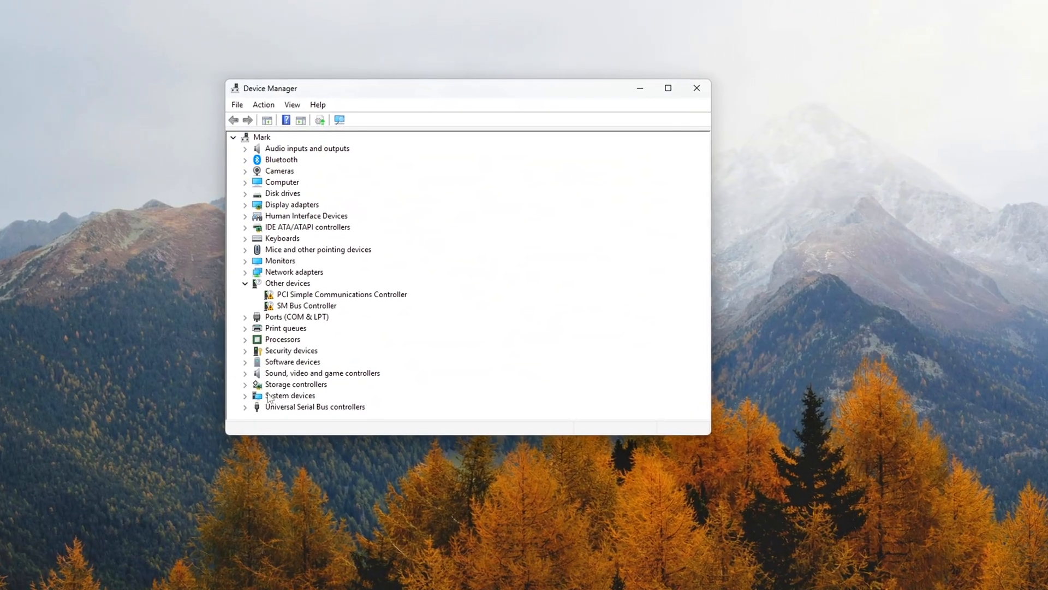
left_click(245, 395)
type("rstrui")
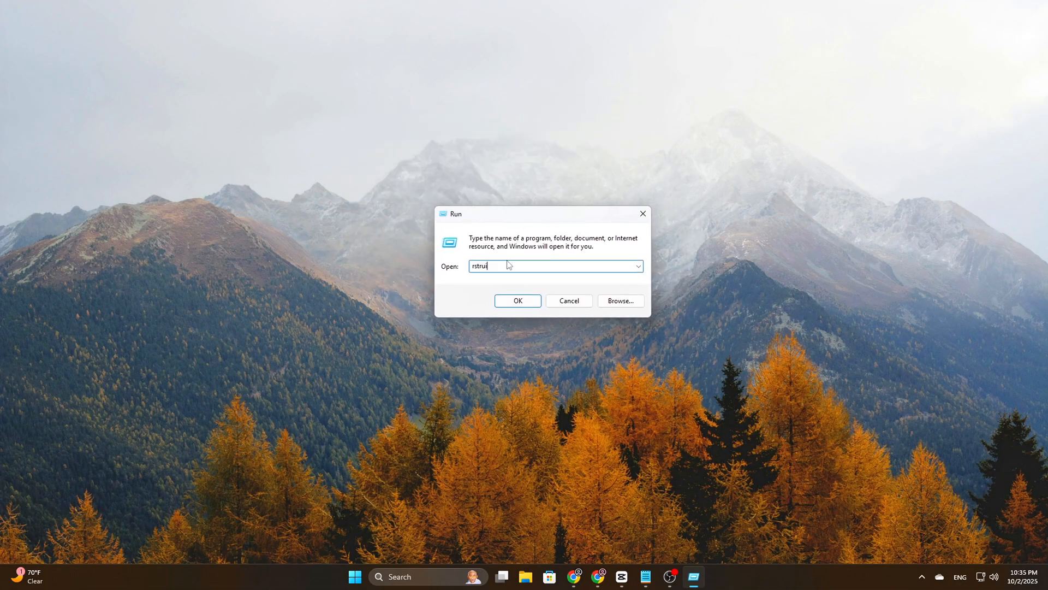
Step: Create a restore point named 'backup' from the System Protection tab
left_click(517, 301)
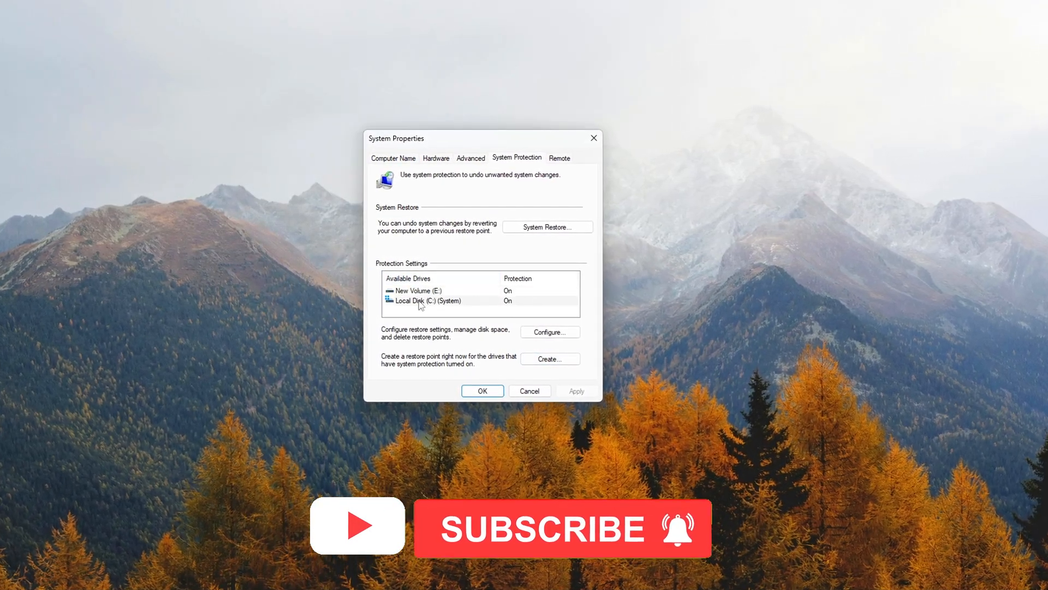
left_click(549, 358)
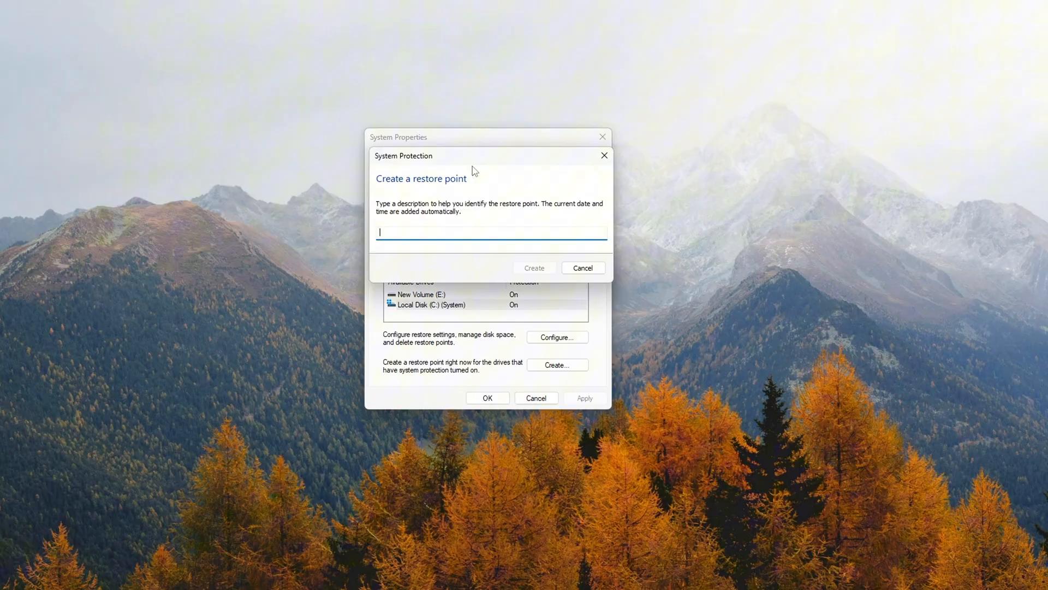
type("back")
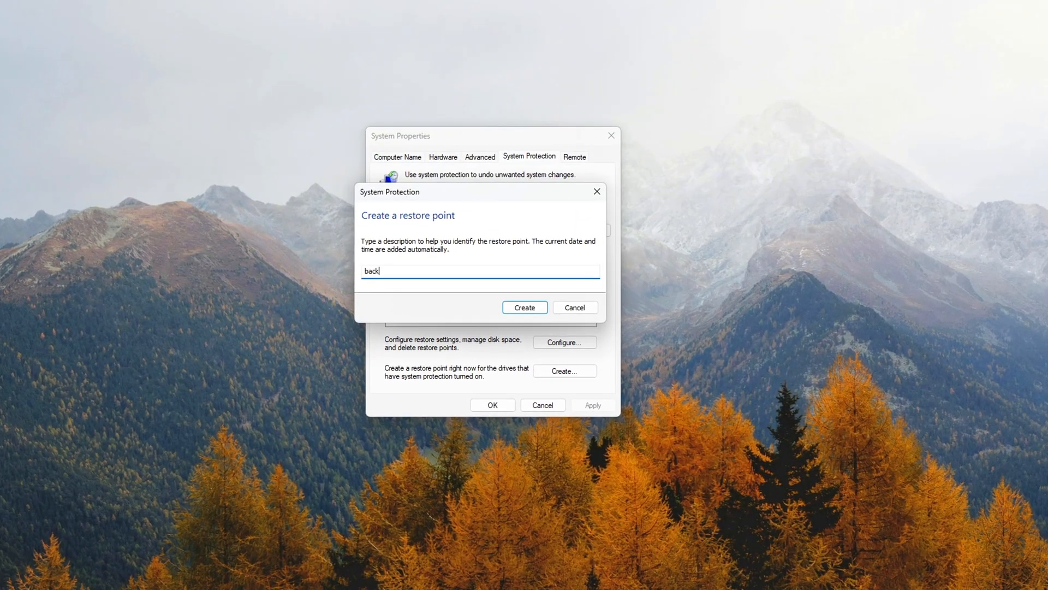
type("up")
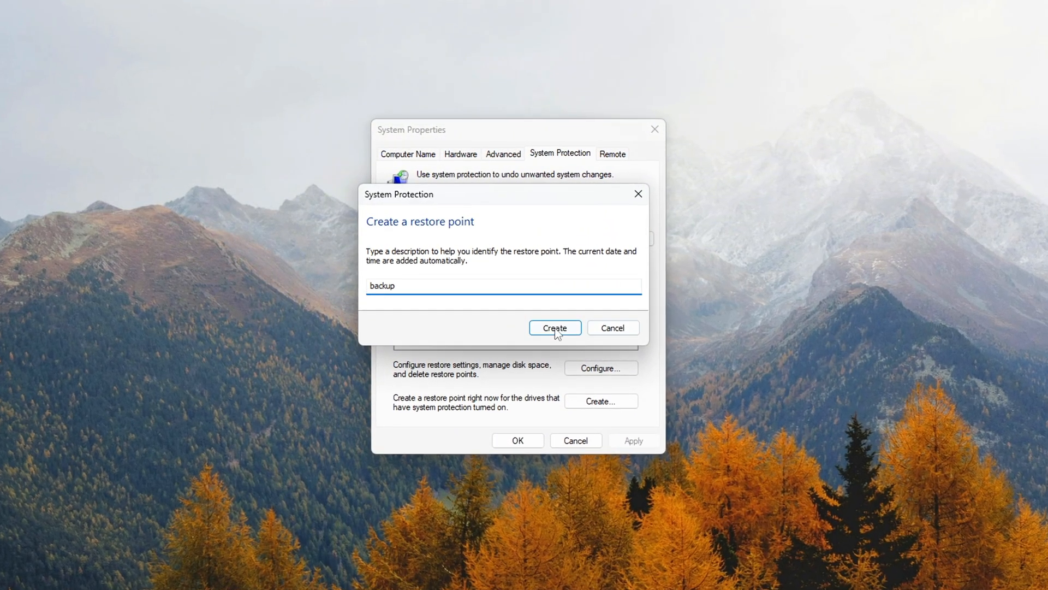
left_click(555, 328)
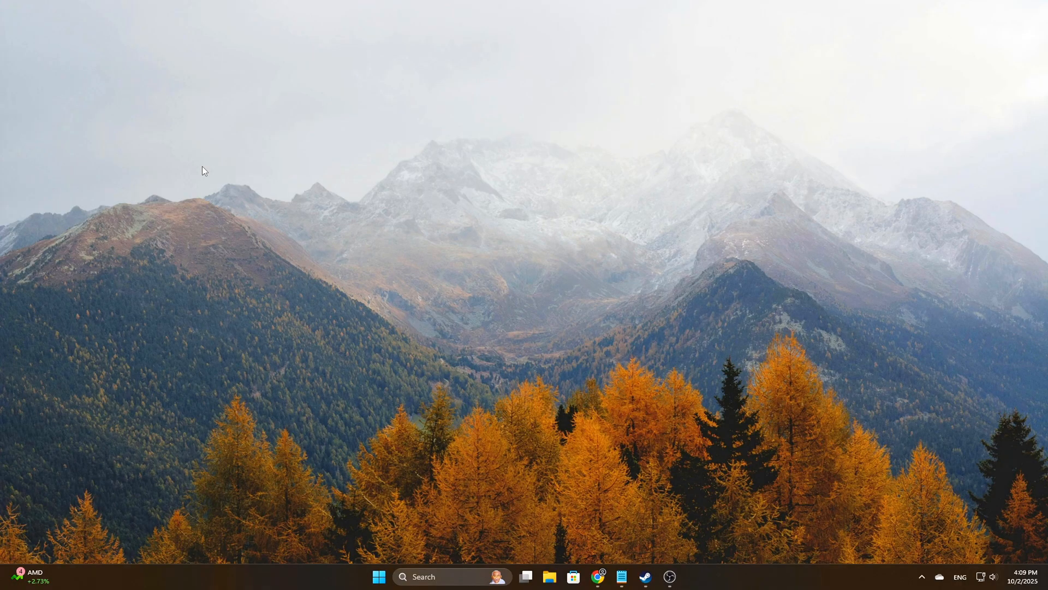
mouse_move(202, 197)
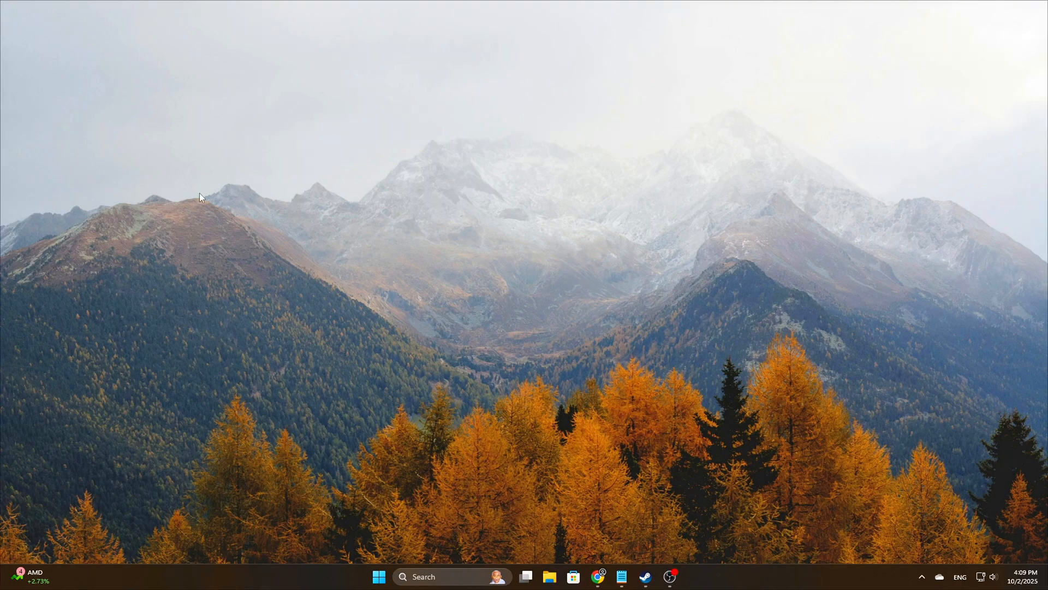
mouse_move(399, 334)
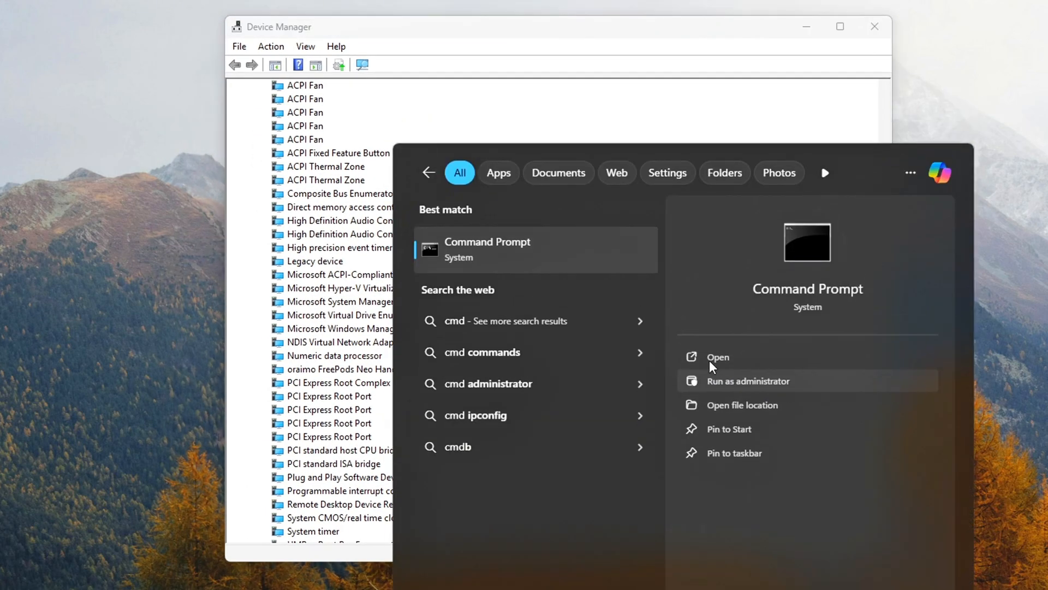
Step: Launch Command Prompt with administrator rights
left_click(747, 381)
type("systeminfo | find \"Virtualization")
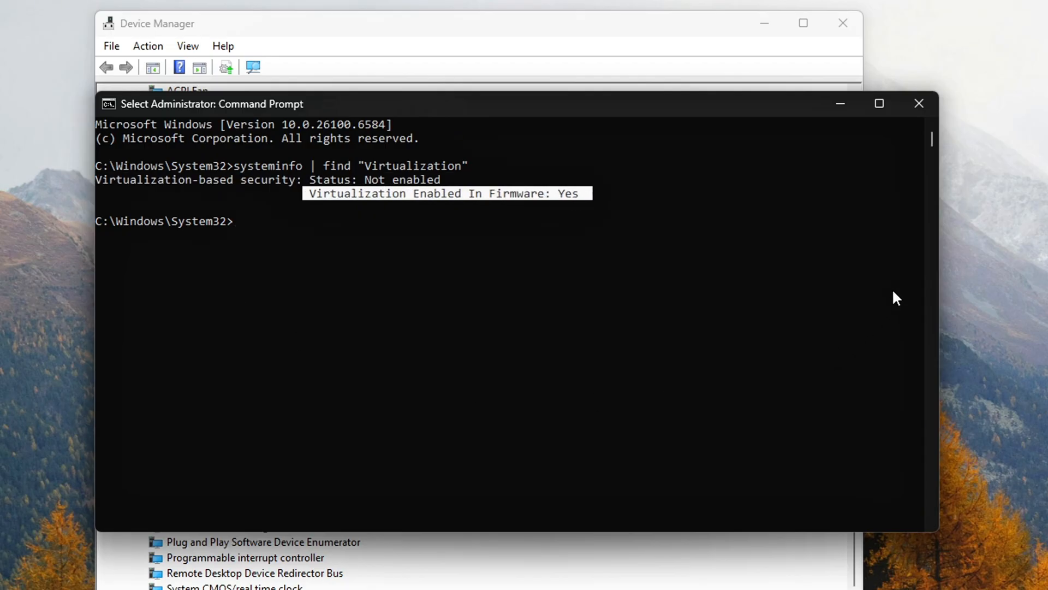
Step: Clear the Command Prompt screen with cls
type("cls")
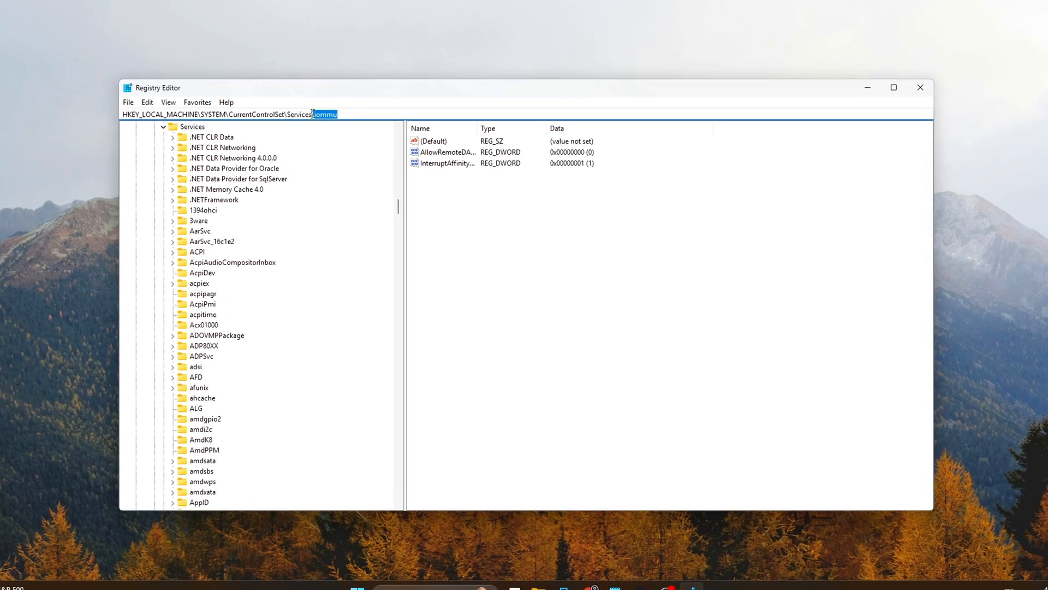
Step: Create an 'iommu' key under Services and add a new DWORD (32-bit) value
left_click(191, 126)
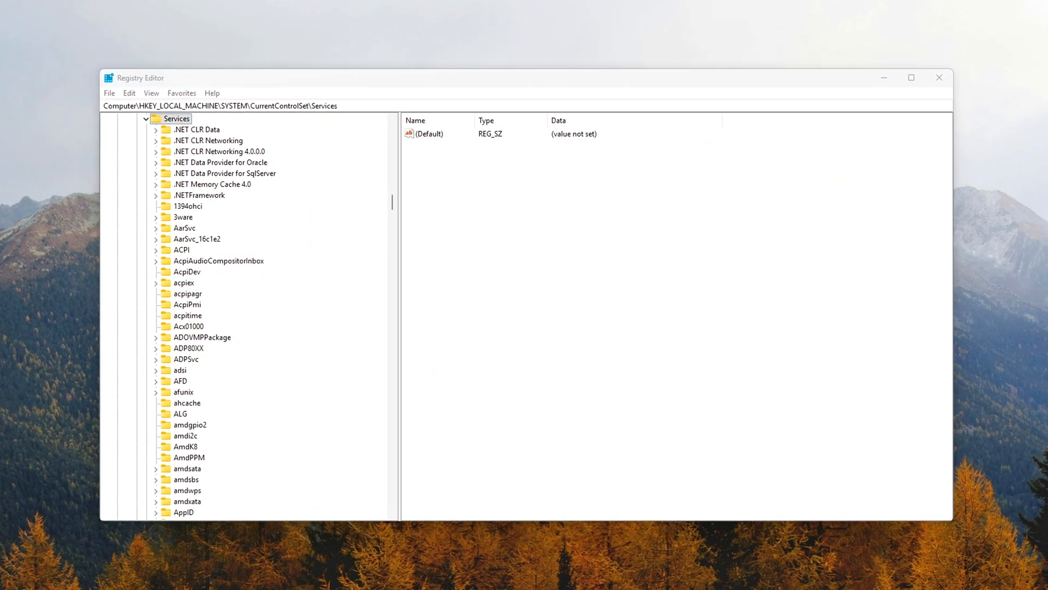
right_click(177, 119)
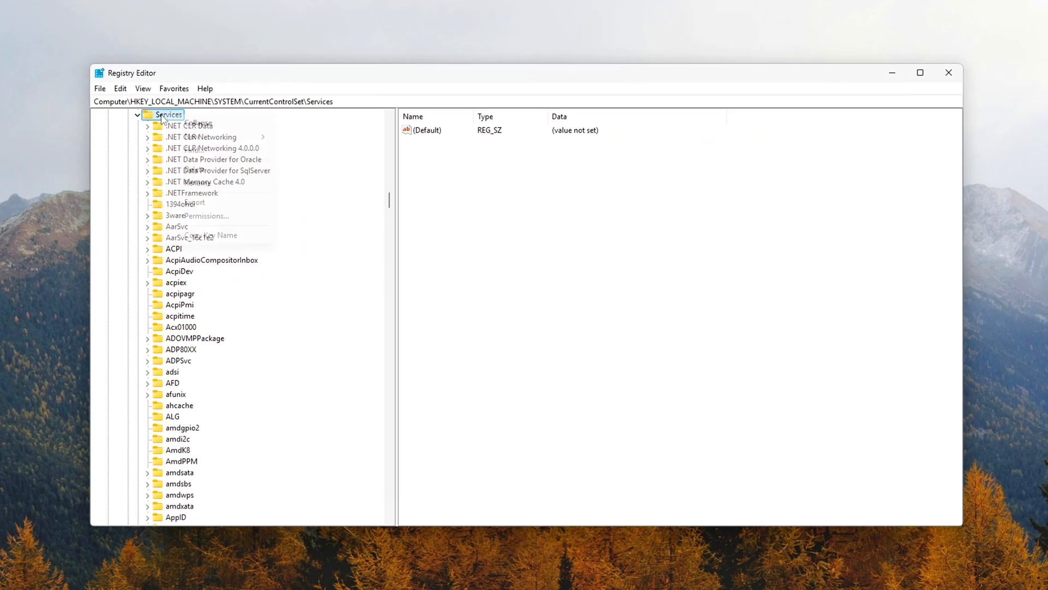
right_click(169, 114)
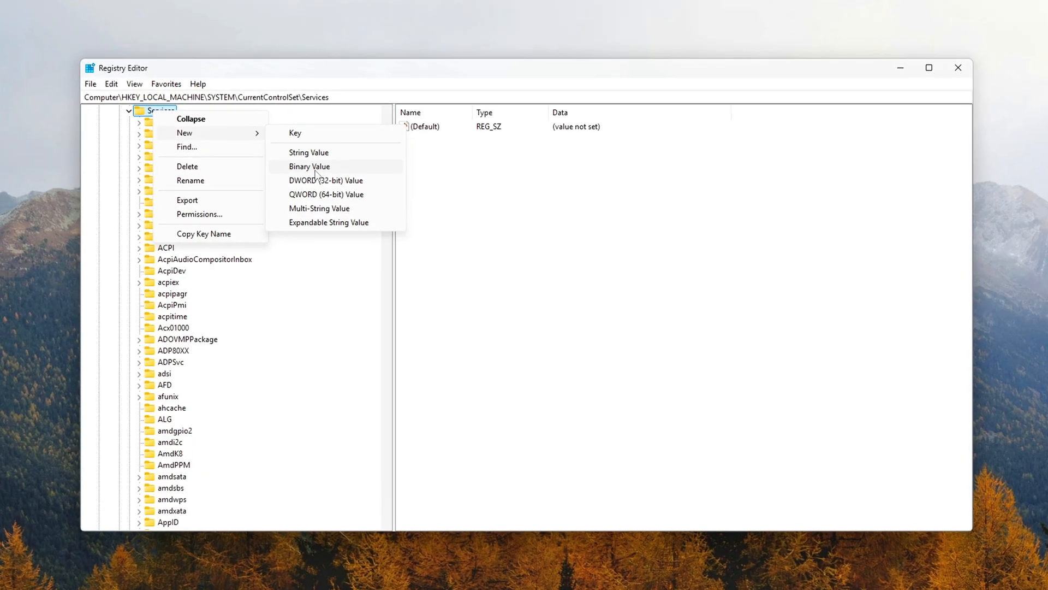
left_click(295, 132)
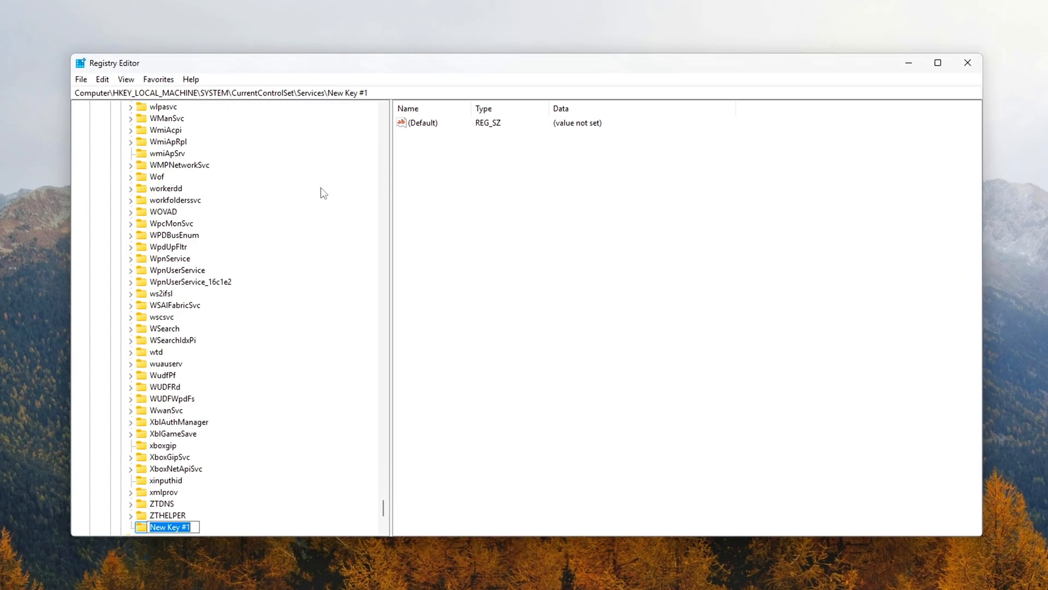
type("iommu")
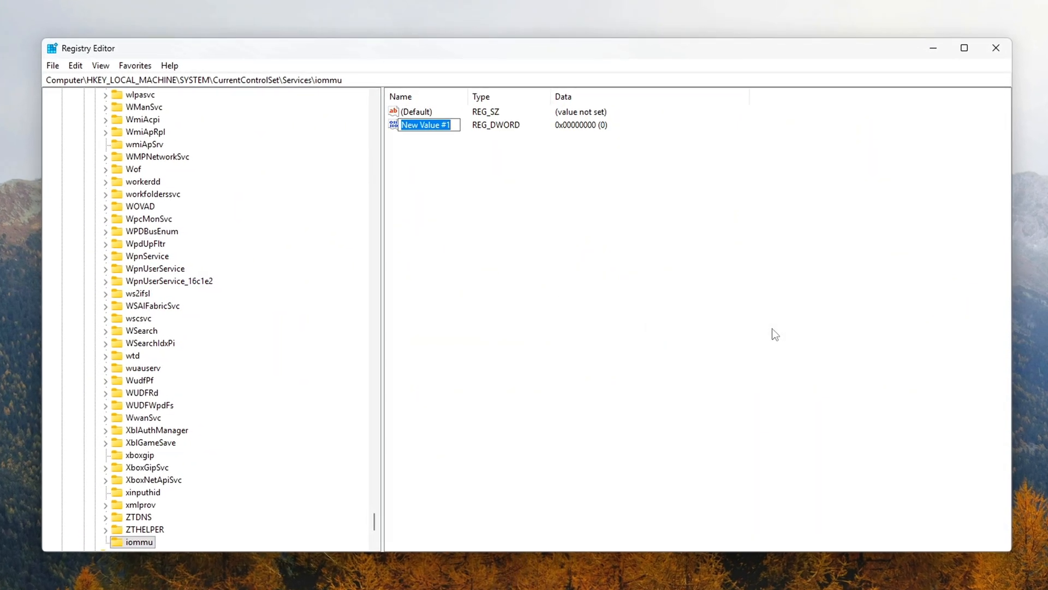
type("AS")
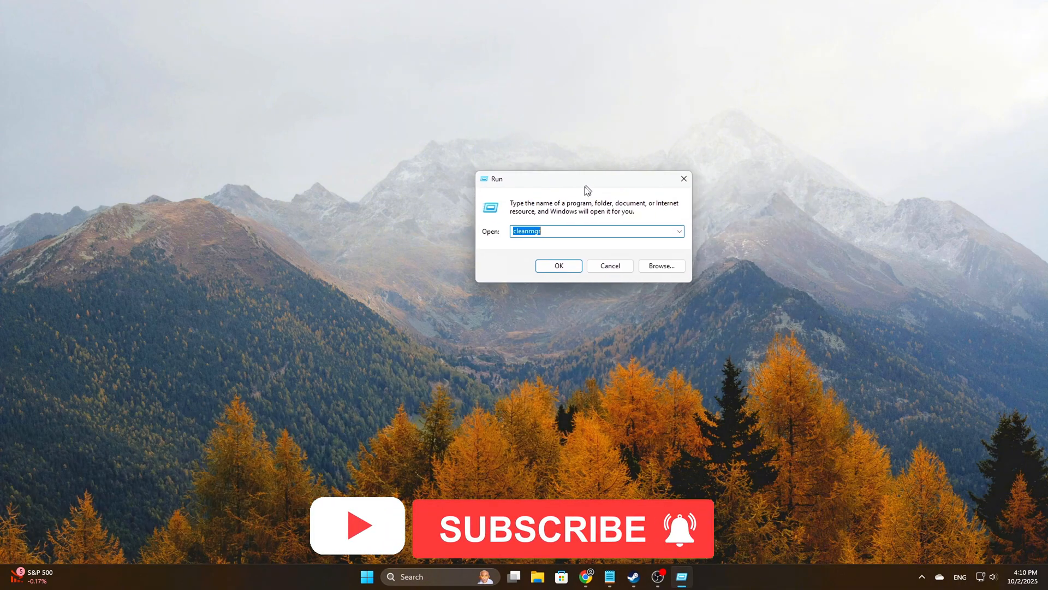
Step: Set the iommu key's Start DWORD data to 4
left_click(558, 265)
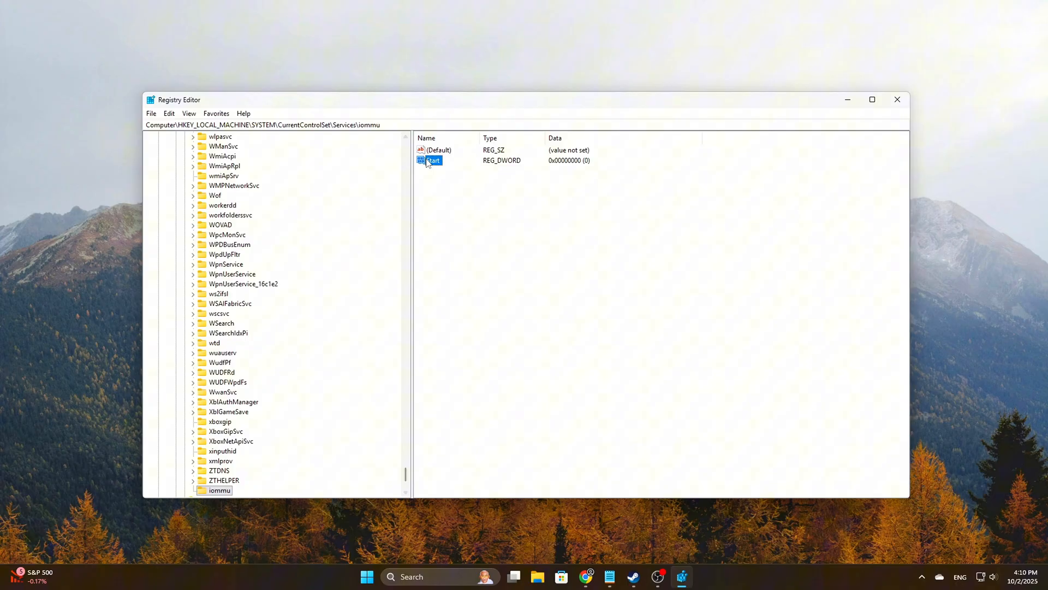
double_click(433, 160)
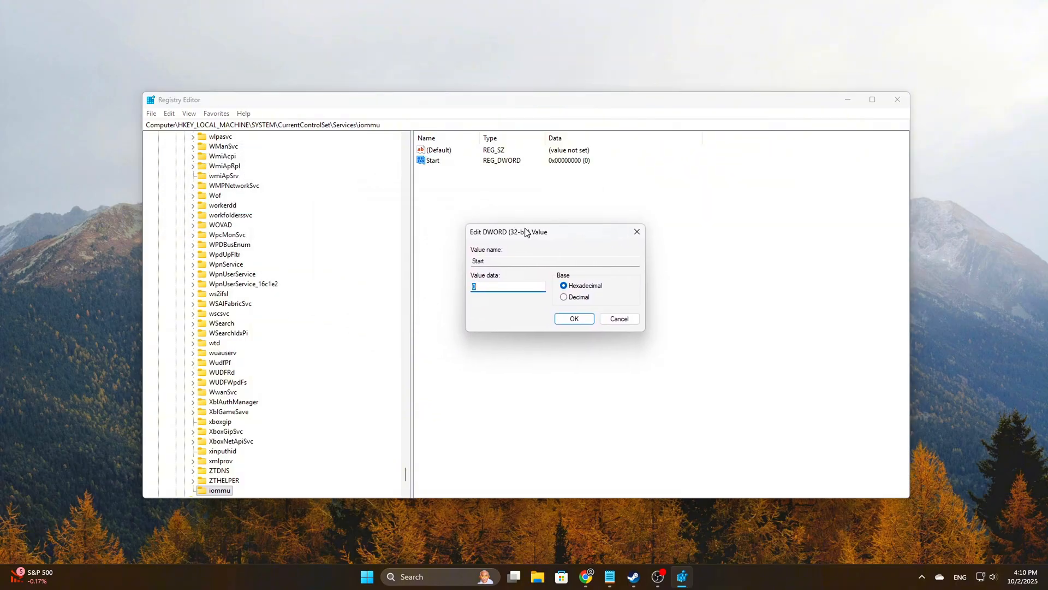
type("4")
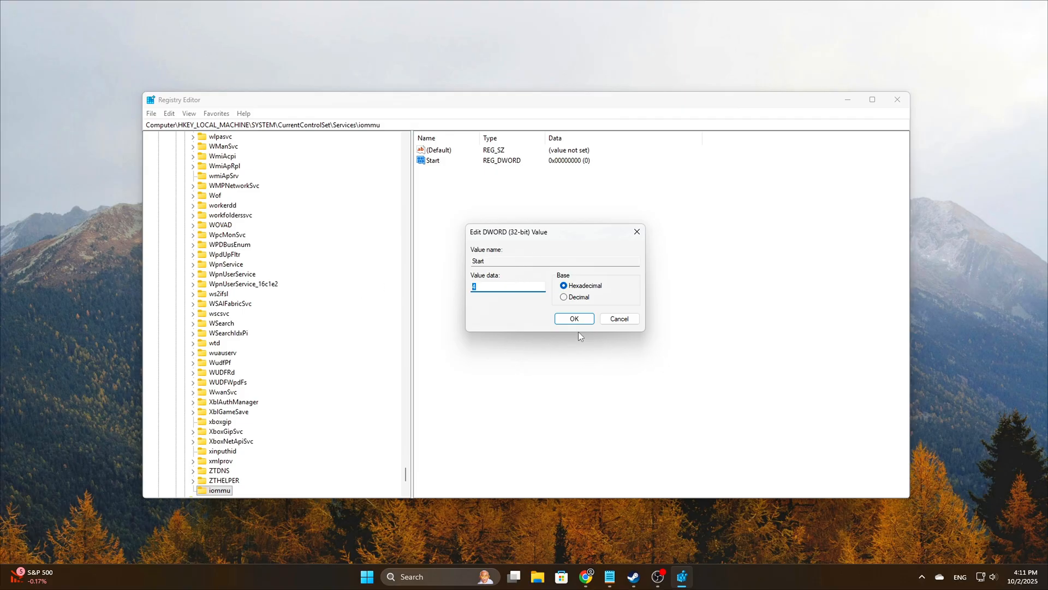
left_click(574, 319)
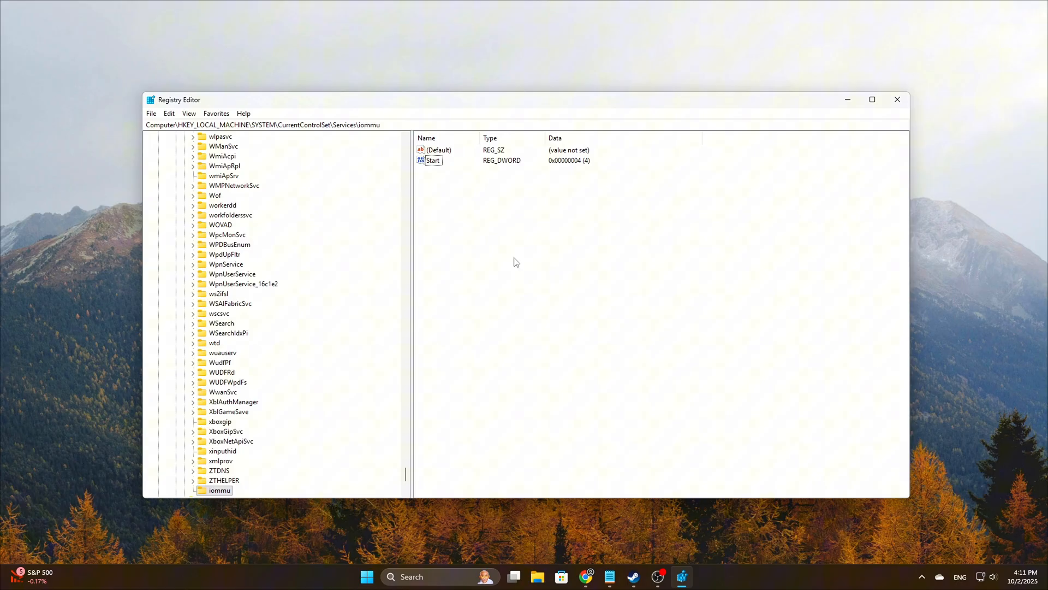
mouse_move(324, 319)
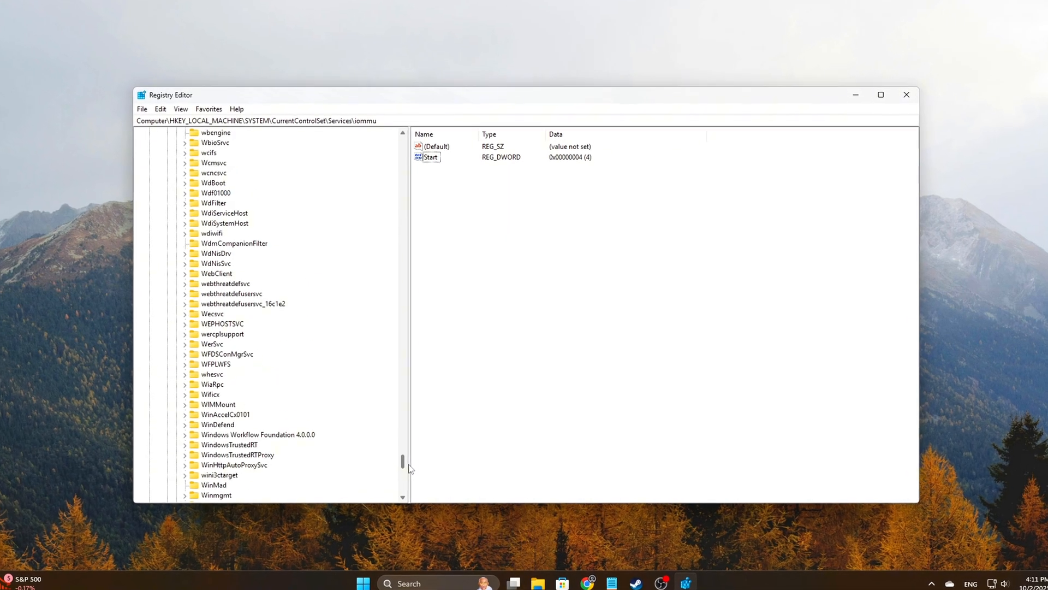
Step: Go to the vdrvroot service key and set its Start value to 4
scroll("up", 3)
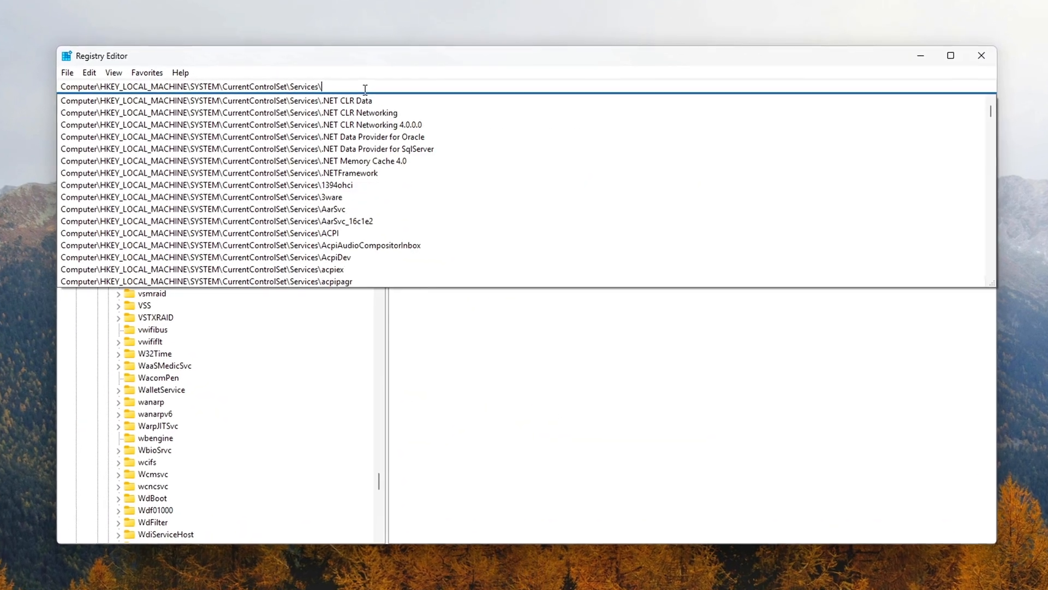
type("VaultSvc")
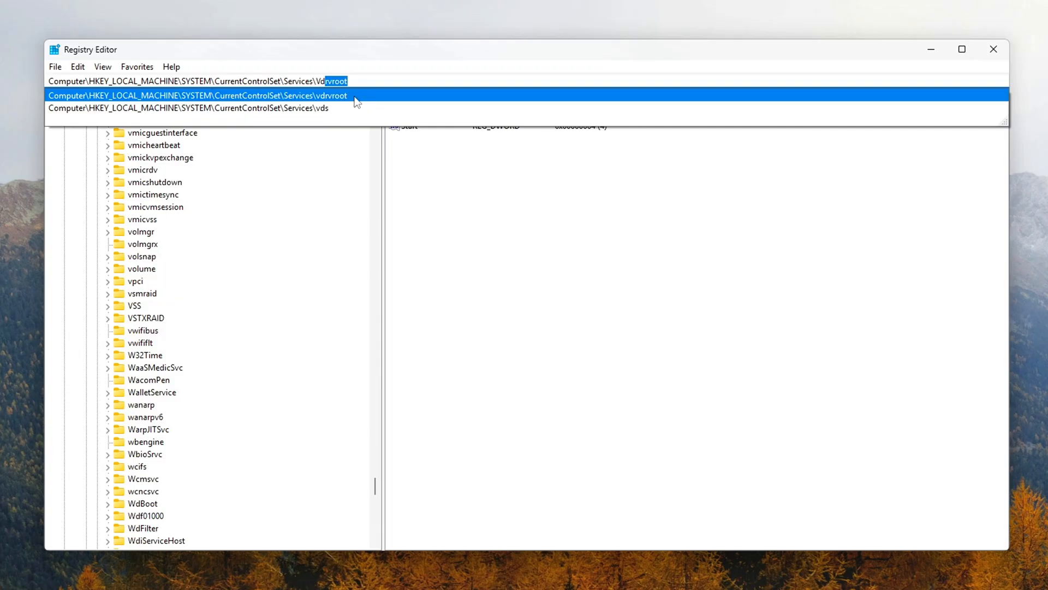
left_click(197, 95)
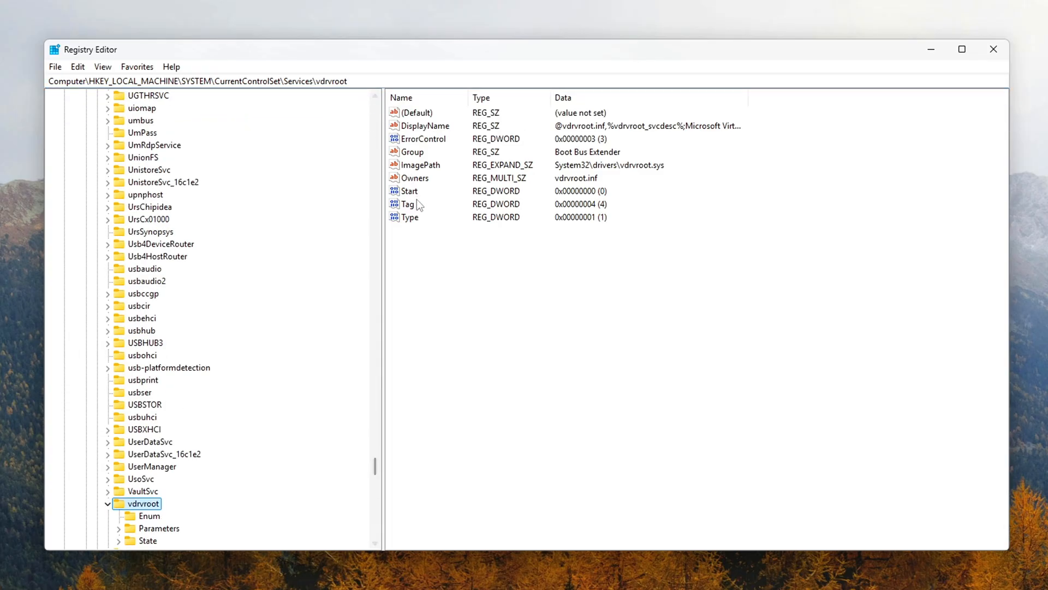
double_click(410, 191)
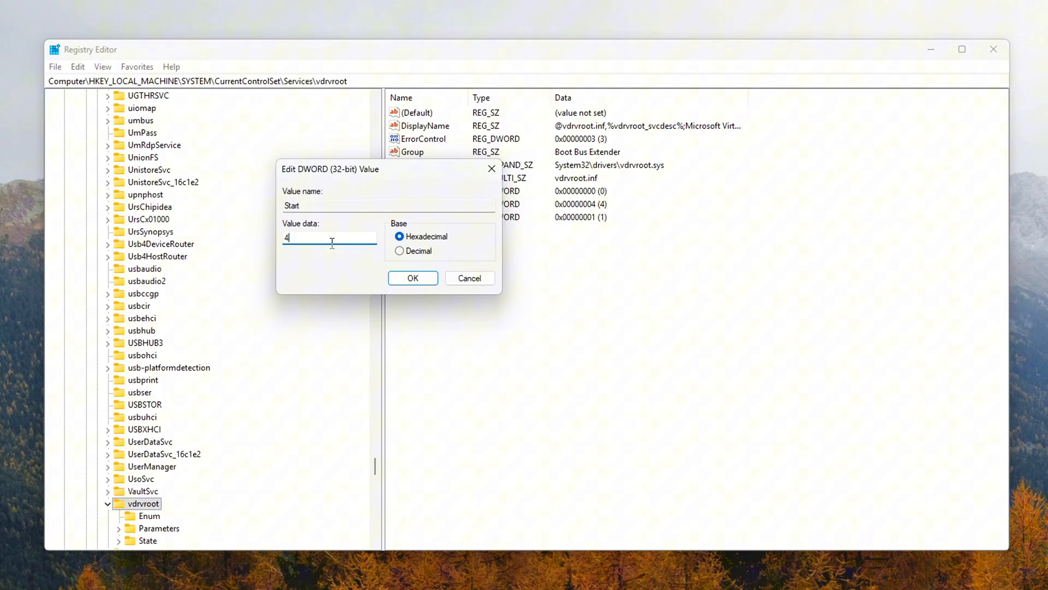
left_click(413, 277)
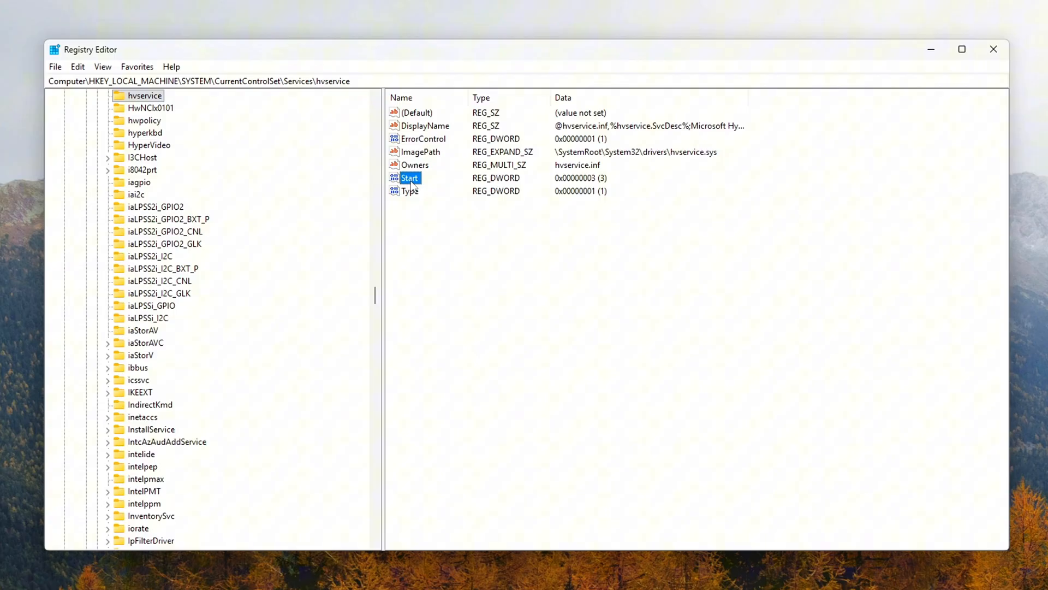
Step: Change the hvservice Start value from 3 to 4
double_click(411, 178)
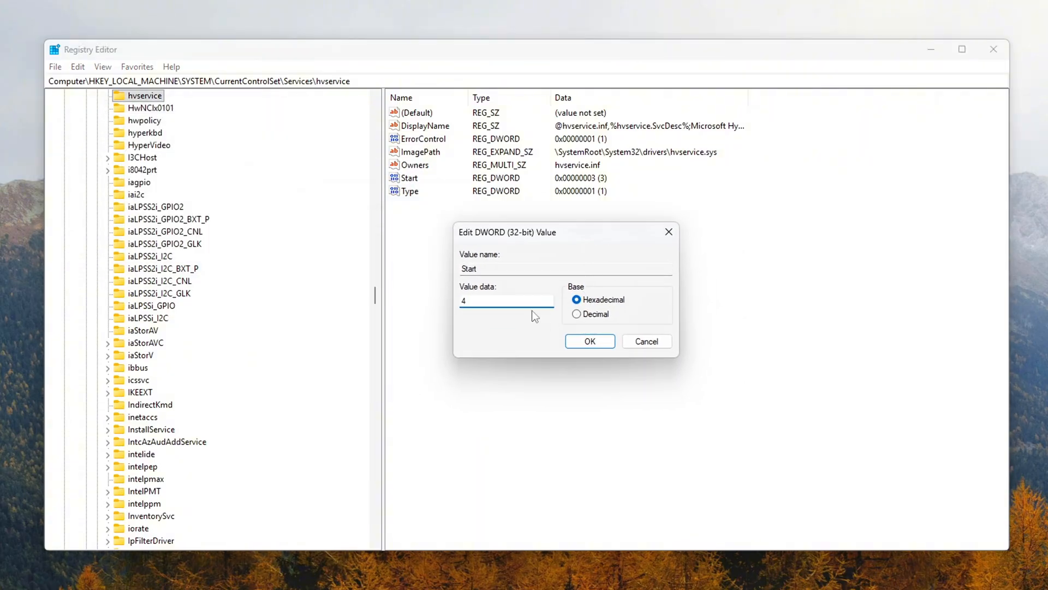
left_click(590, 340)
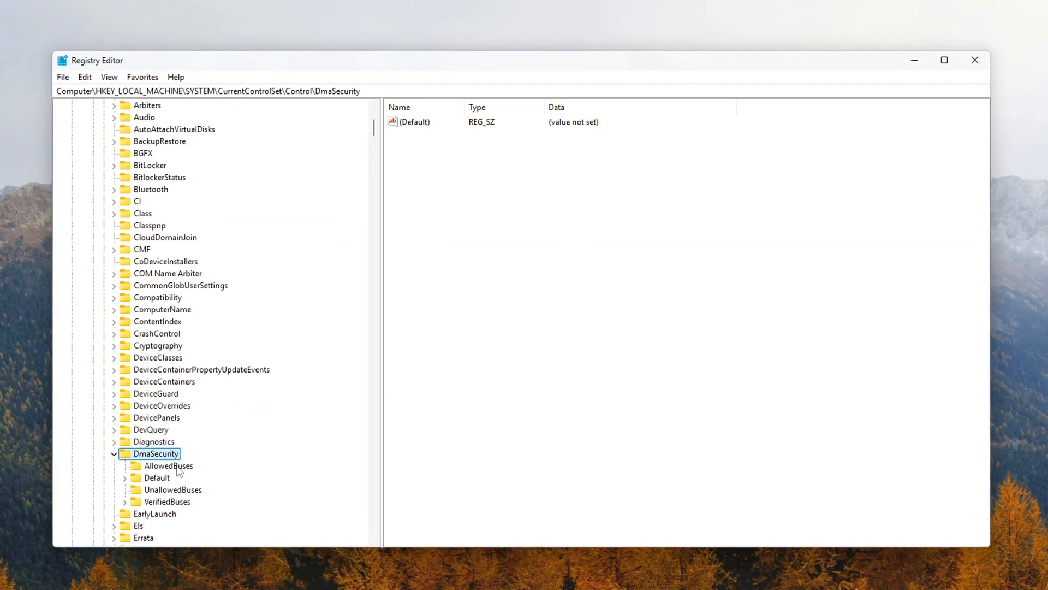
Step: Select the AllowedBuses subkey under Control\DmaSecurity
left_click(974, 59)
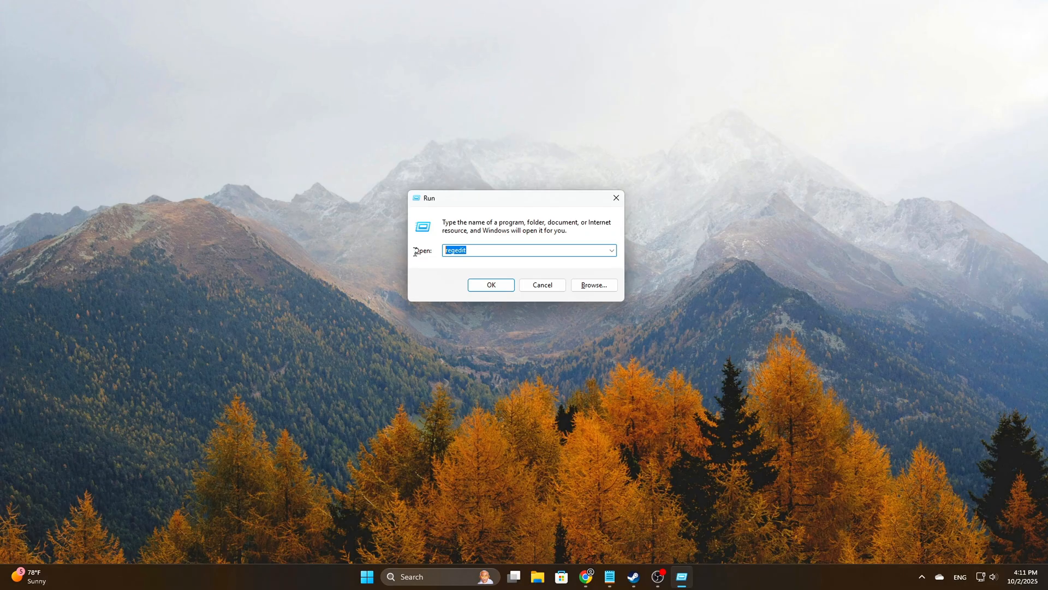
Step: Launch regedit and return to HKLM\SYSTEM\CurrentControlSet\Control\DmaSecurity with its bus subkeys listed
left_click(491, 283)
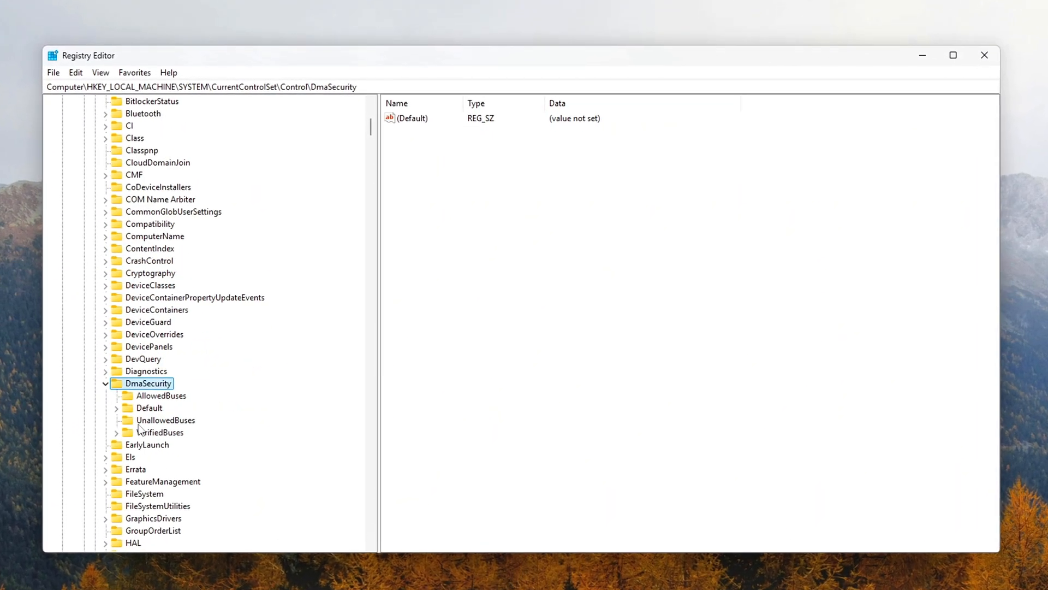
Step: Expand DmaSecurity\Default and inspect the PCI-to-PCI Bridge entry under UnallowedBuses, then close it
left_click(105, 411)
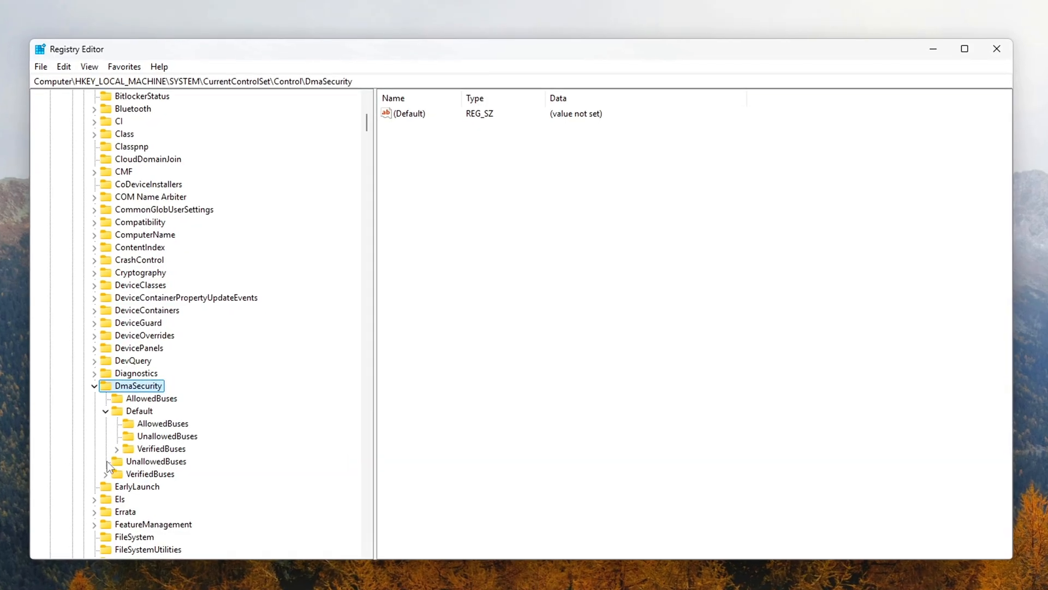
left_click(139, 411)
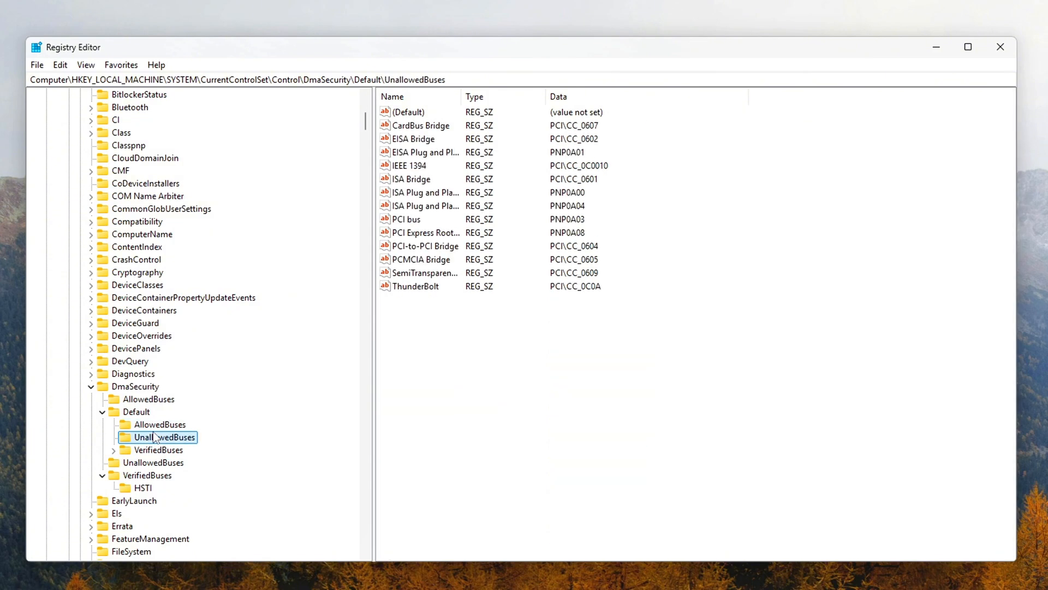
double_click(425, 245)
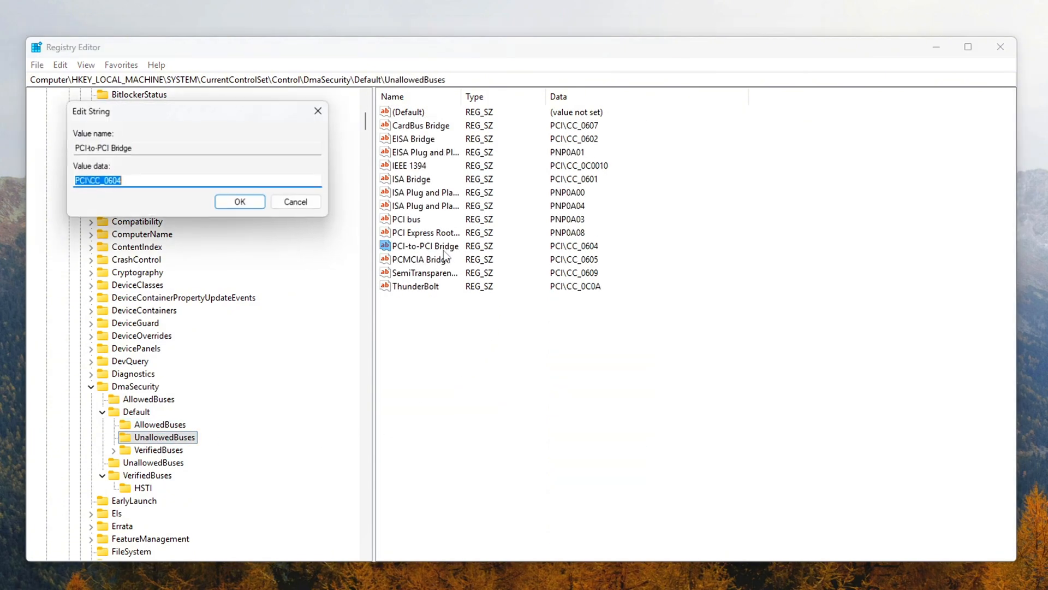
left_click(159, 449)
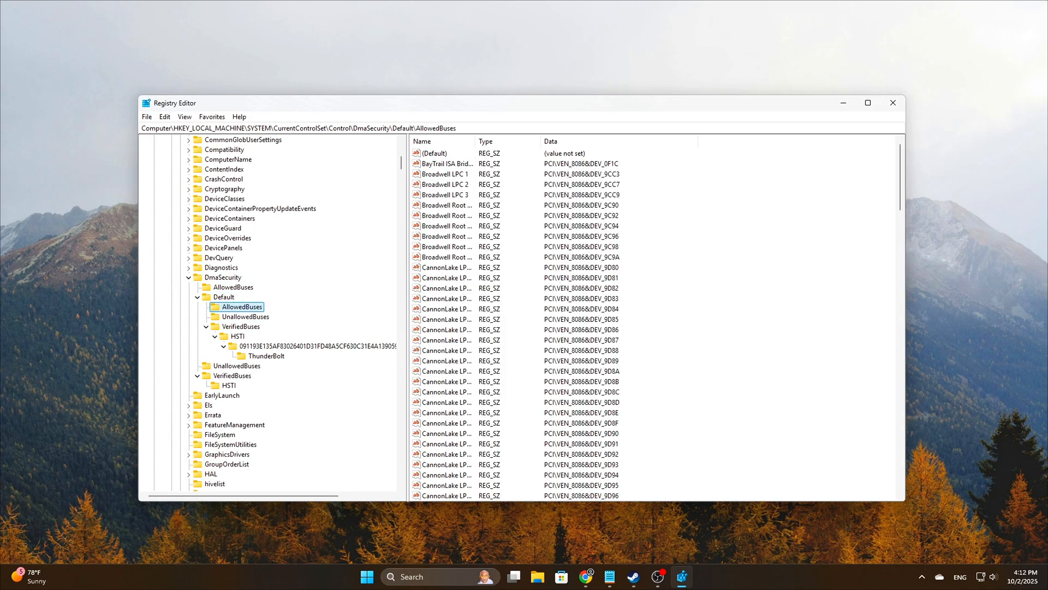
Step: Leave the DmaSecurity keys and switch to the Command Prompt window
left_click(223, 277)
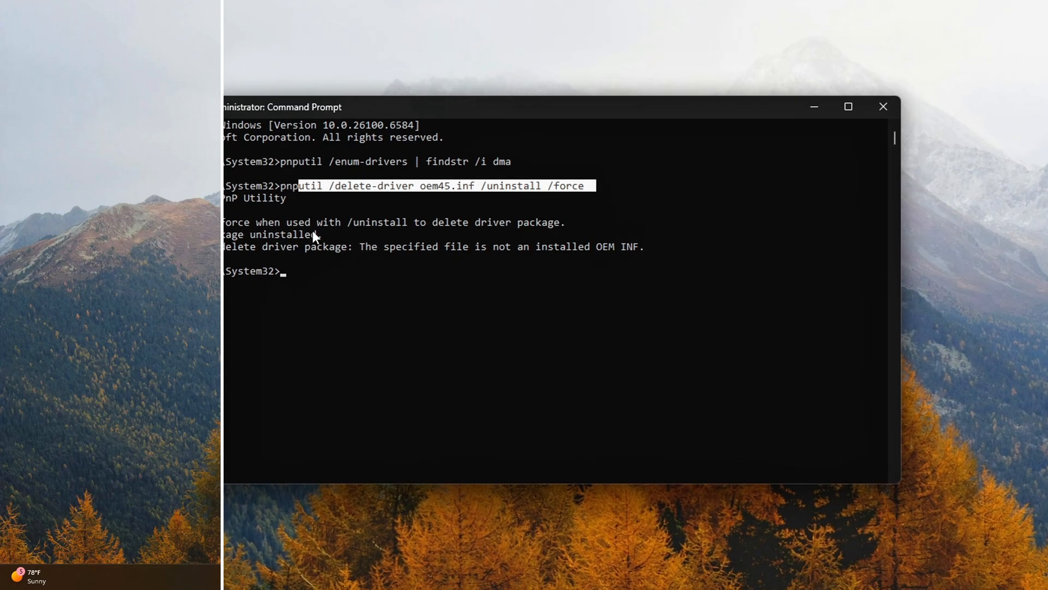
Step: Search the Start menu for CMD and launch Command Prompt as administrator
left_click(881, 106)
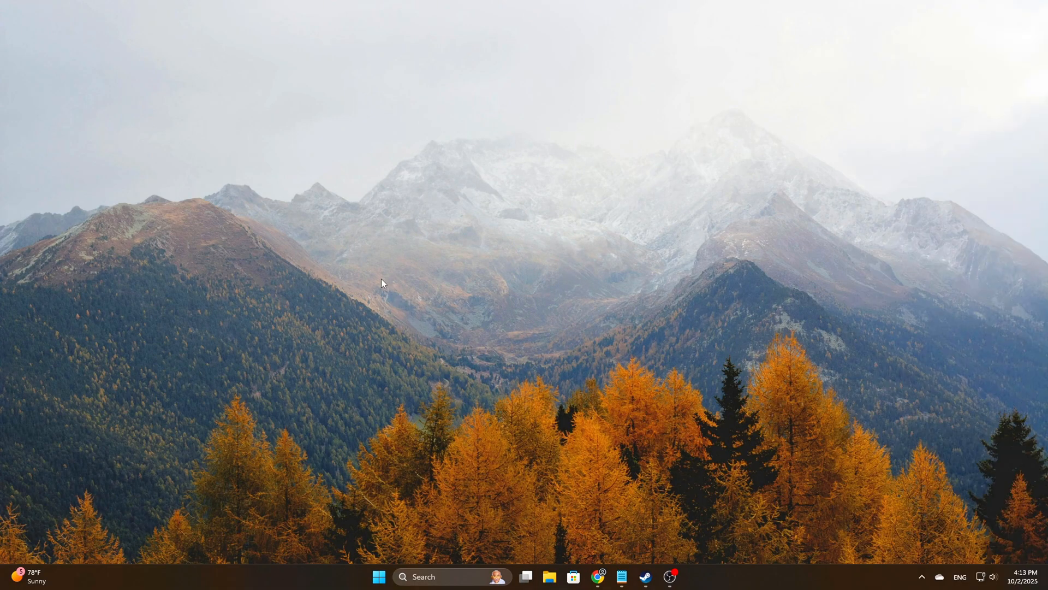
left_click(452, 577)
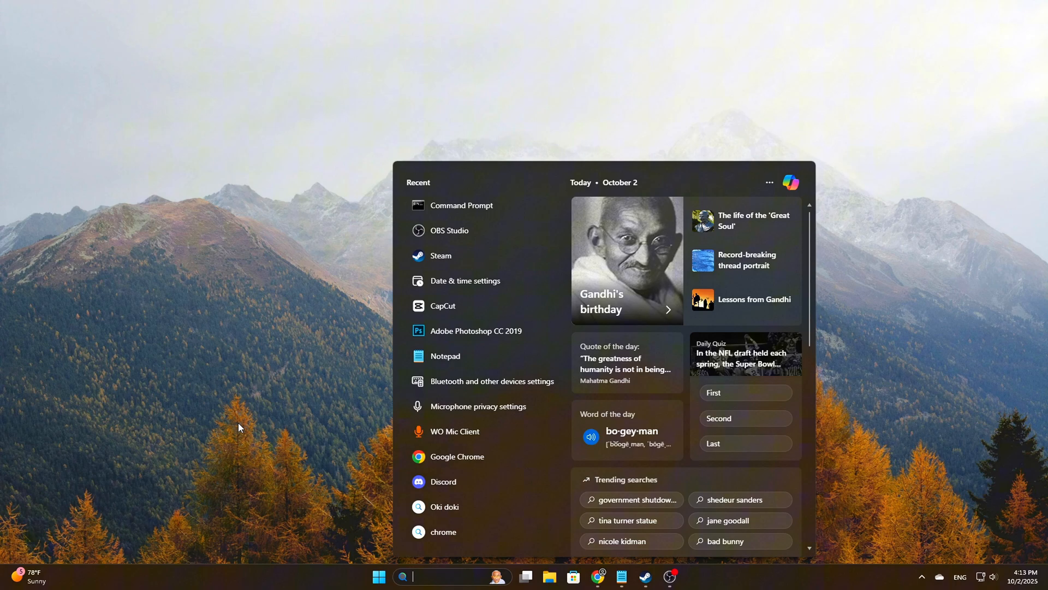
type("CMD")
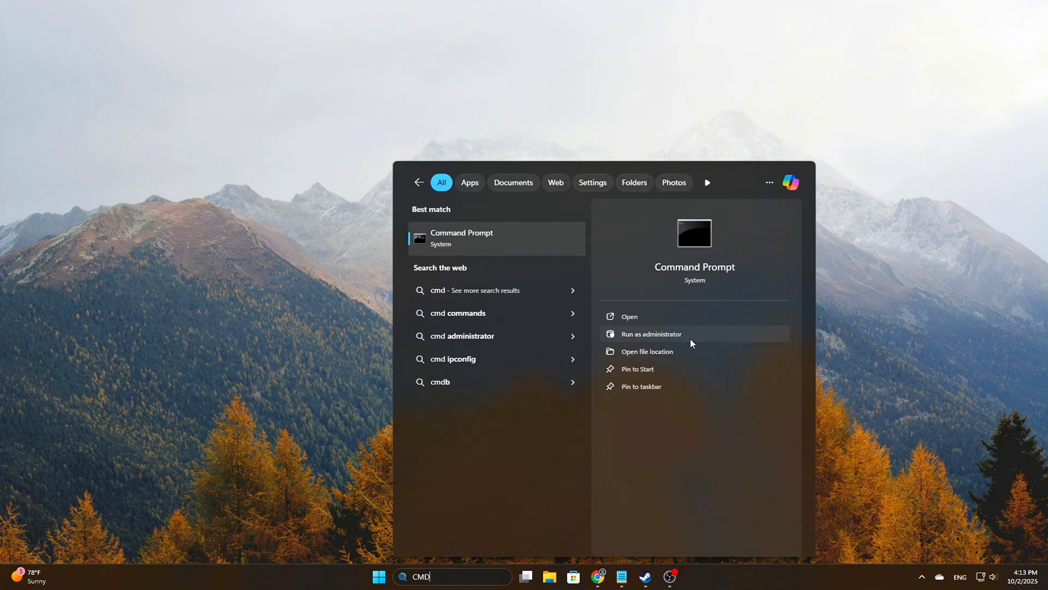
left_click(650, 333)
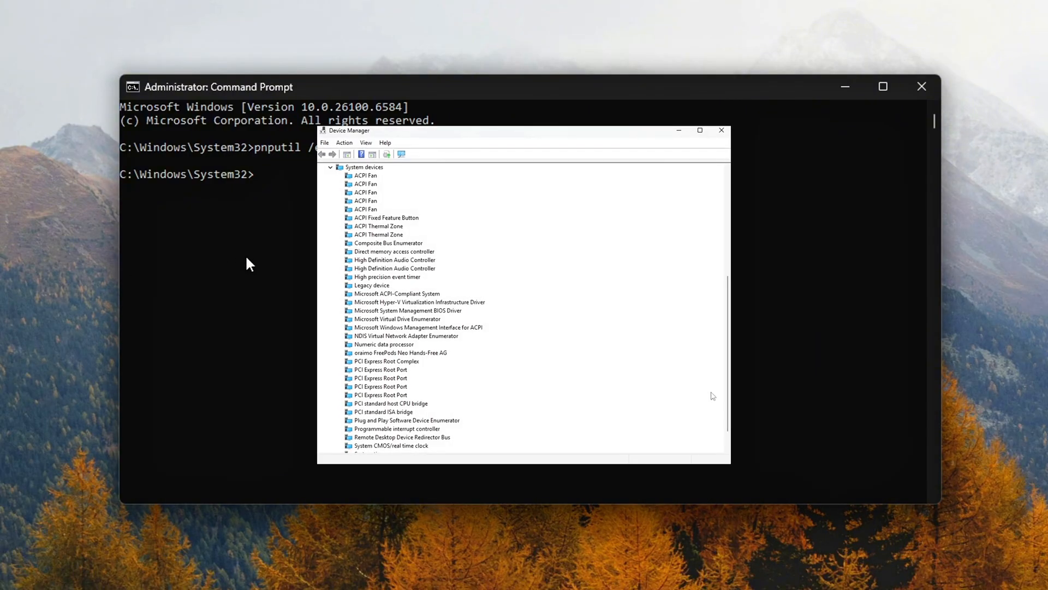
Step: Review Device Manager's System devices, including the Direct memory access controller, then return to Command Prompt
left_click_drag(348, 130, 343, 121)
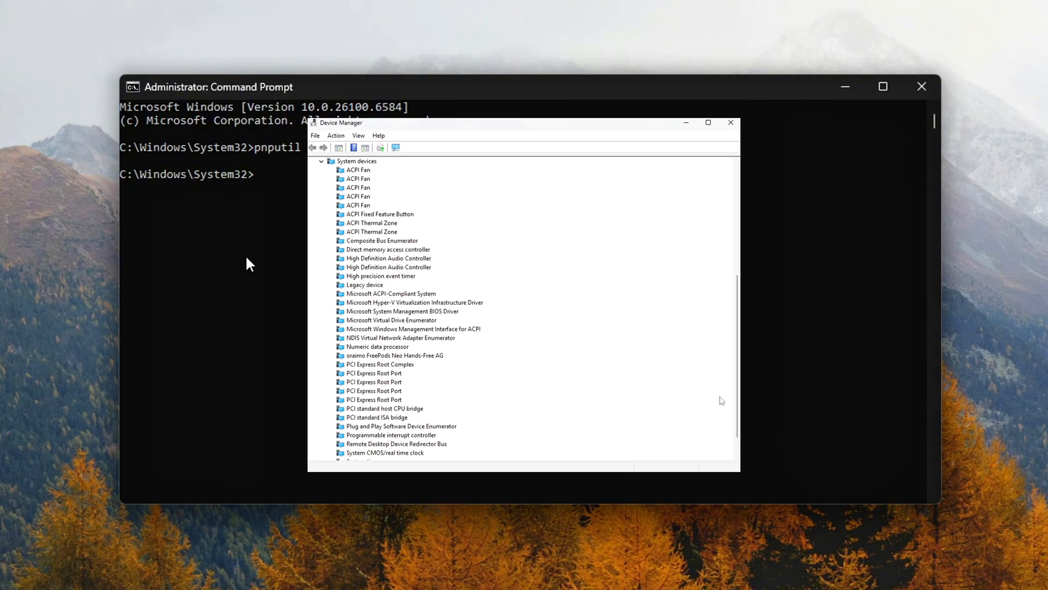
left_click_drag(343, 121, 323, 114)
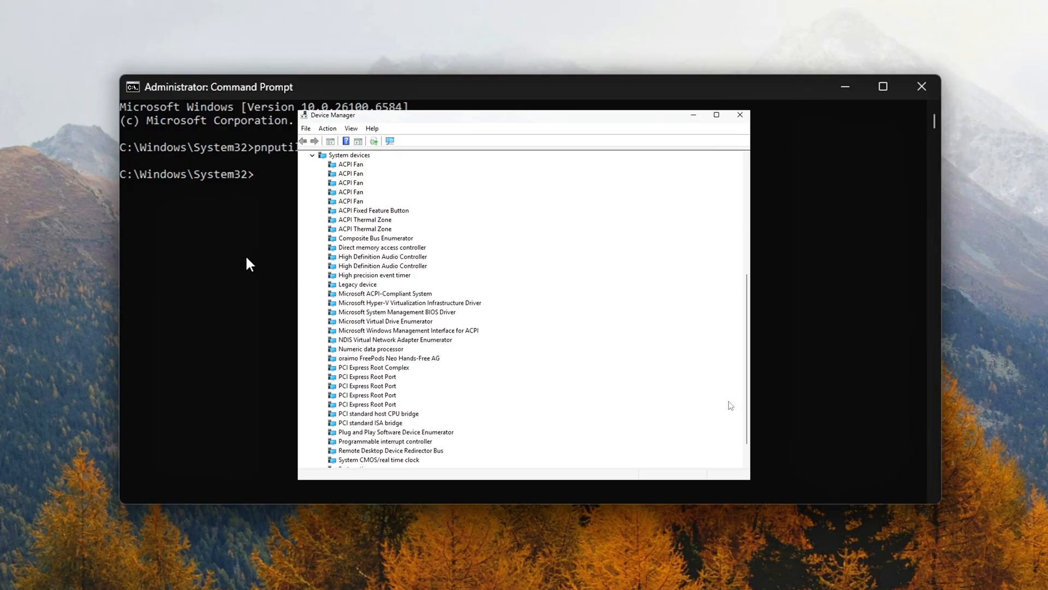
left_click_drag(468, 114, 467, 107)
type("pnputil /delete-driver oem45.inf /uninstall /force")
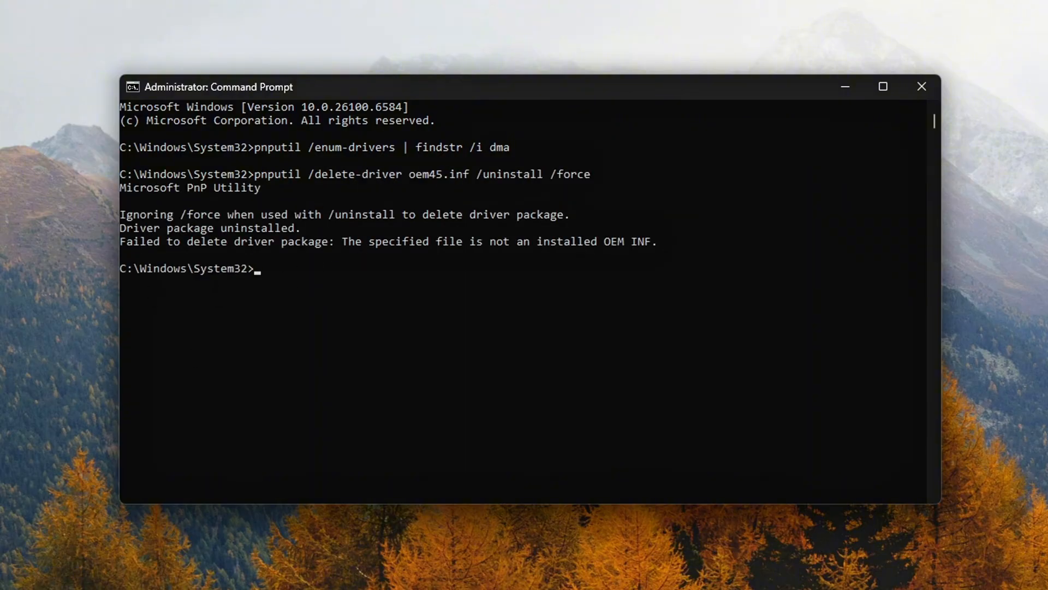
mouse_move(599, 185)
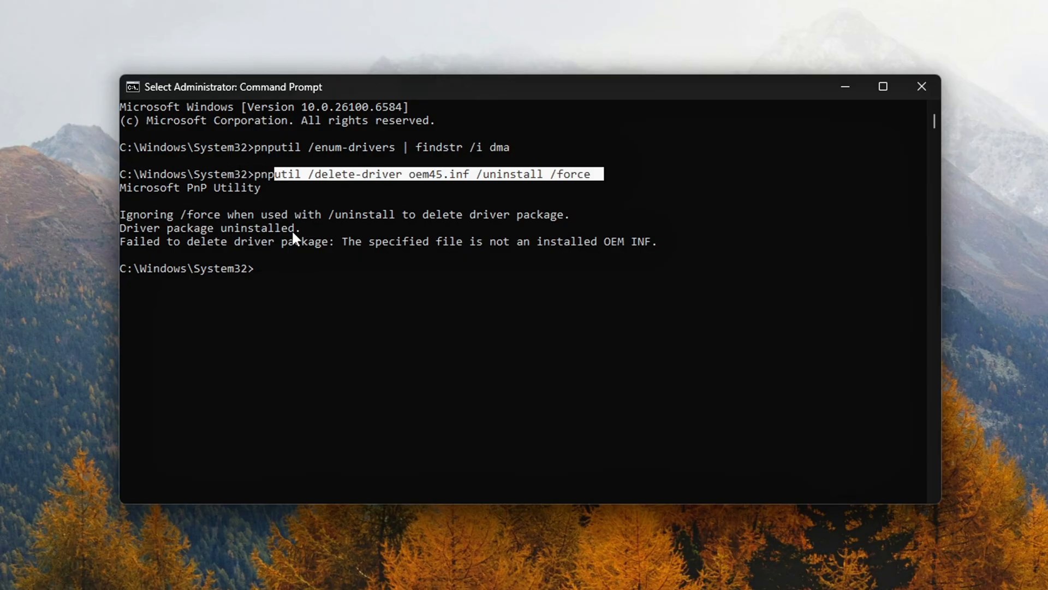
Step: Run pnputil /delete-driver DRIVERName.inf /uninstall /force in the administrator Command Prompt
type("pnputil /delete-driver oem45.inf /uninstall /force")
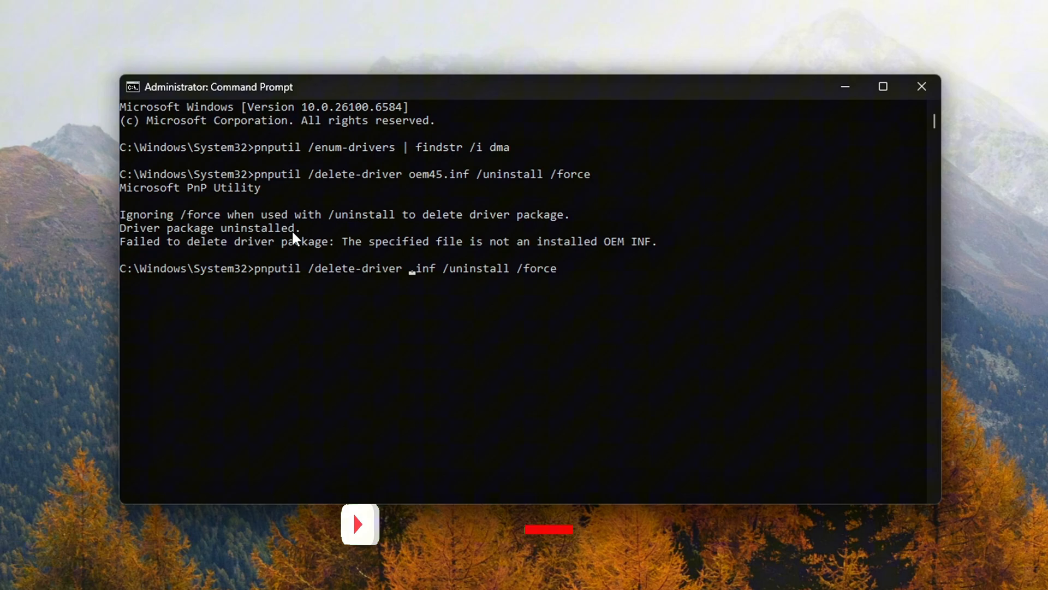
type("D")
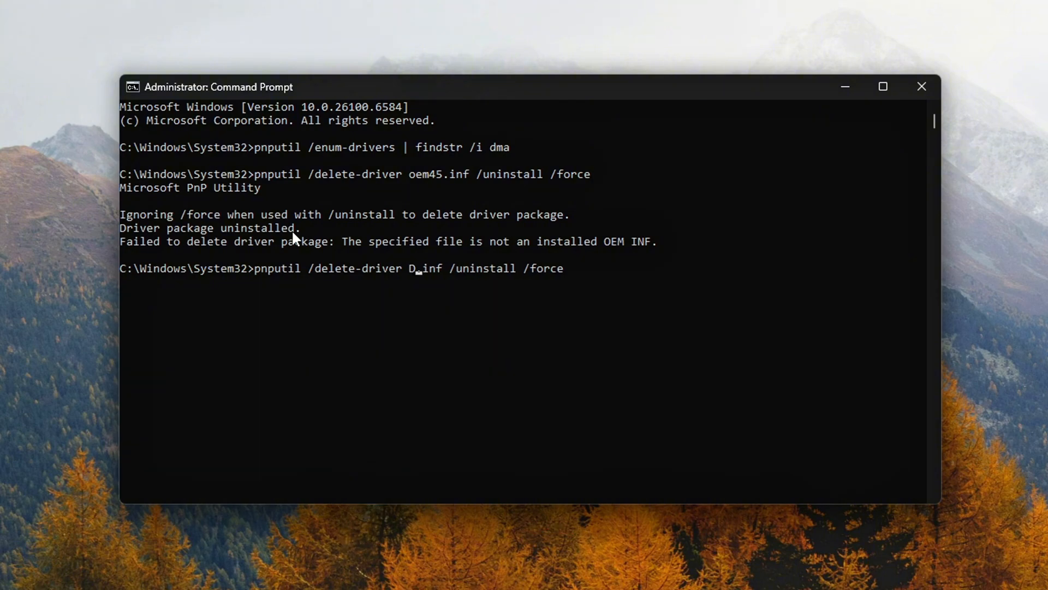
type("RIVERa")
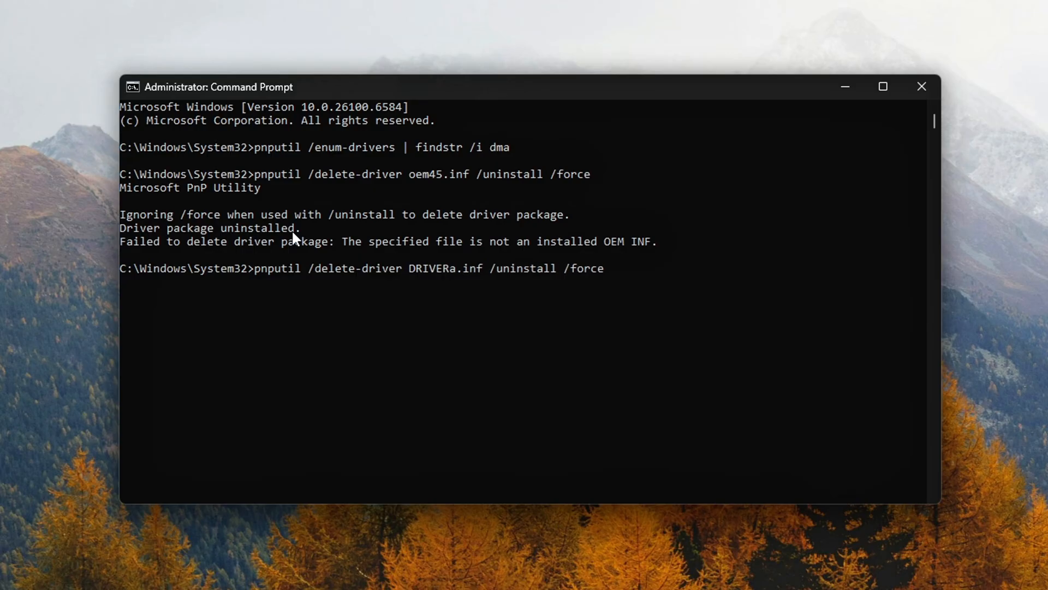
type("Name")
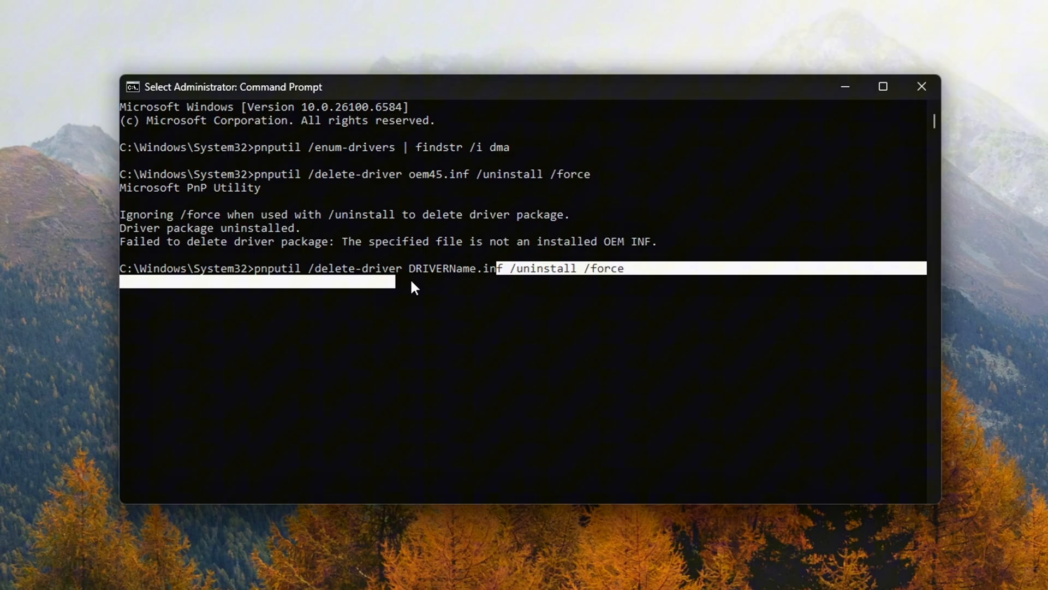
key("Return")
type("c")
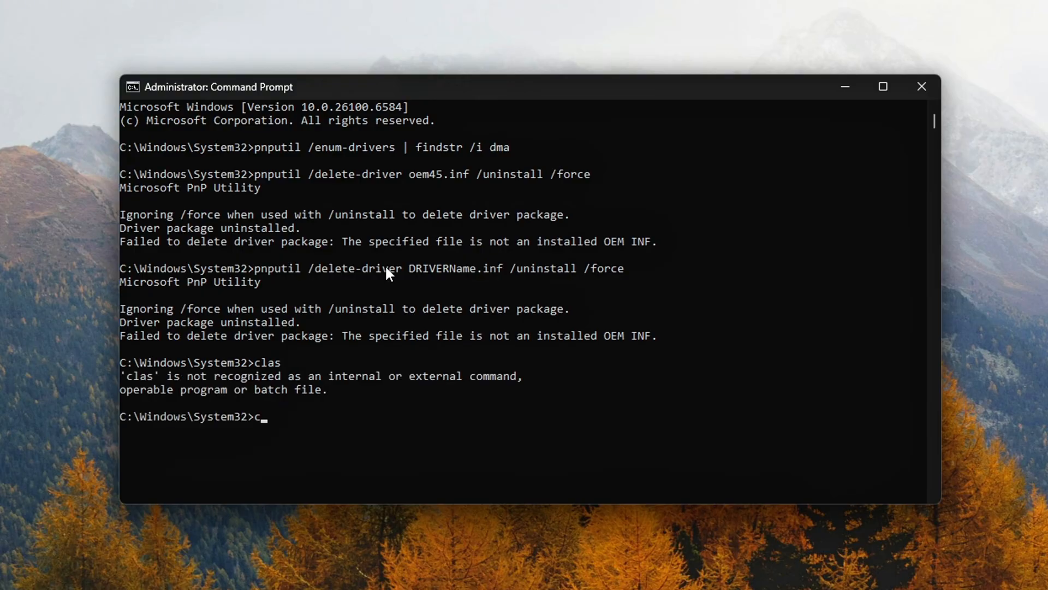
type("ls")
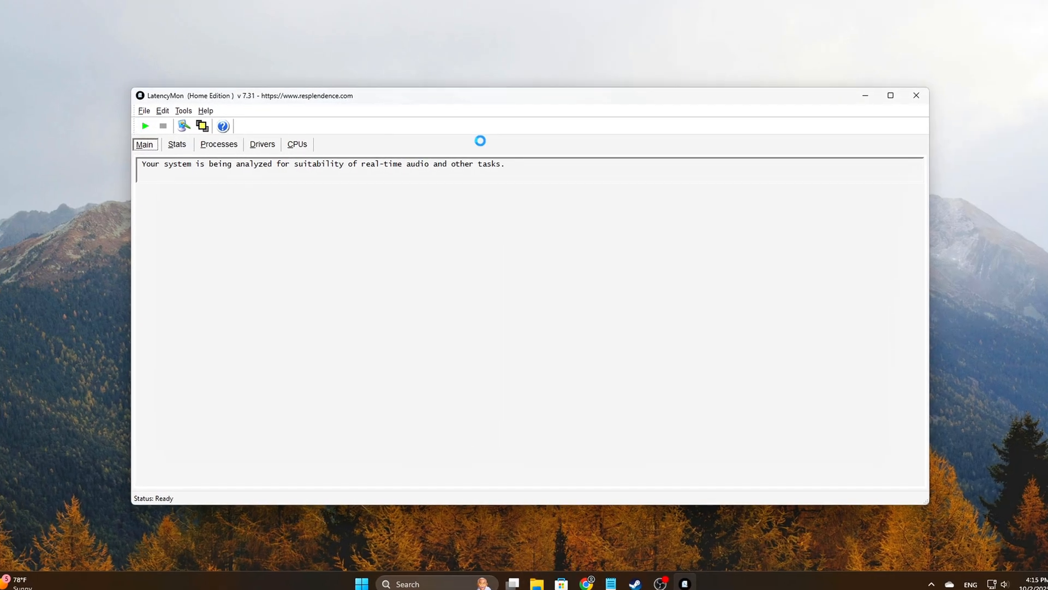
Step: Close the LatencyMon latency analysis window, leaving the empty desktop
left_click(145, 126)
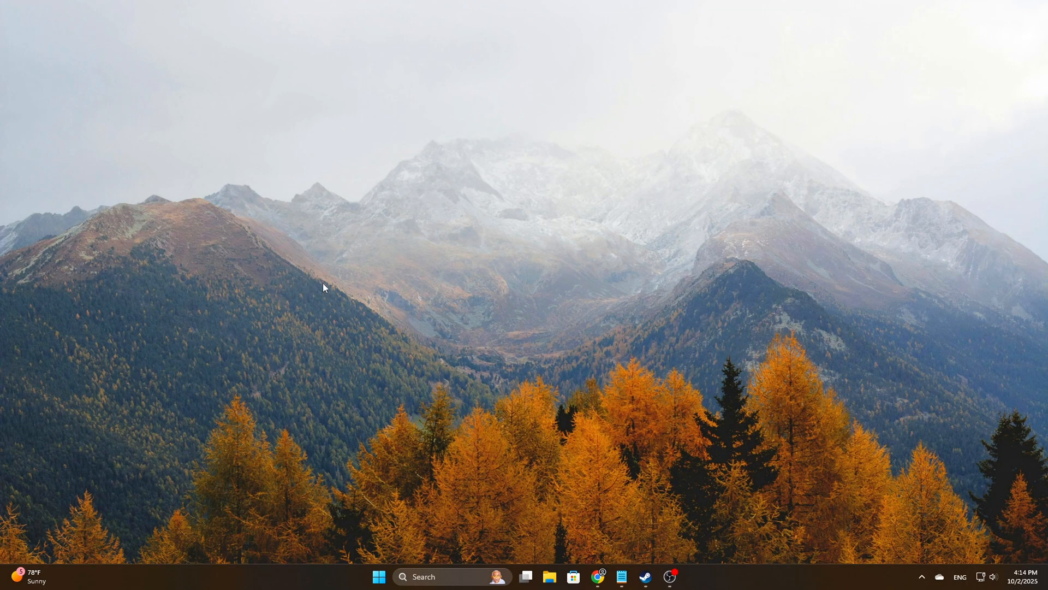
Step: In an elevated Command Prompt, run pnputil /scan-devices and powercfg -h off, then cls
left_click(455, 577)
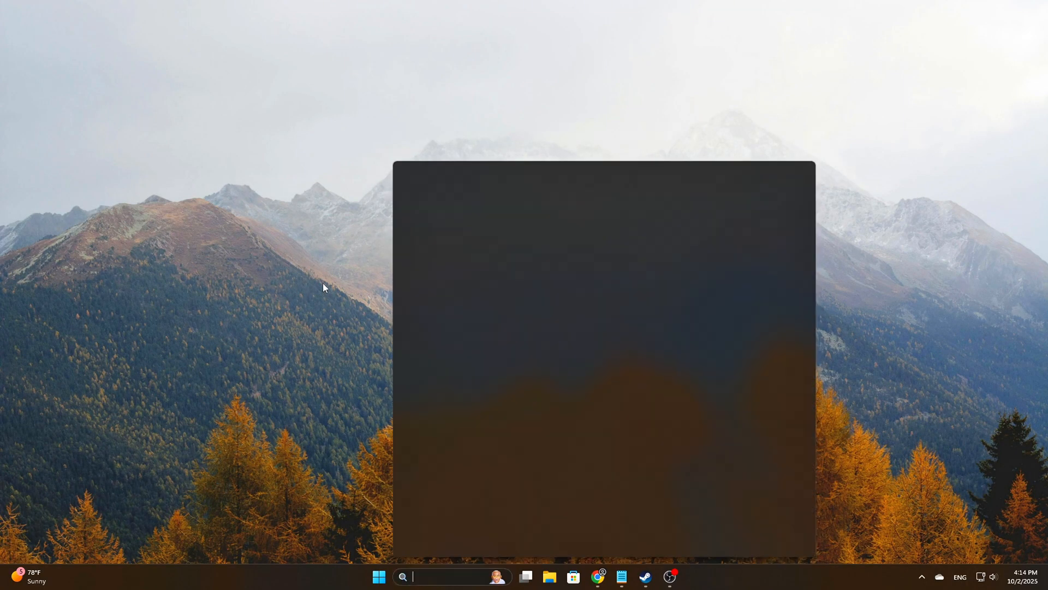
type("cmd")
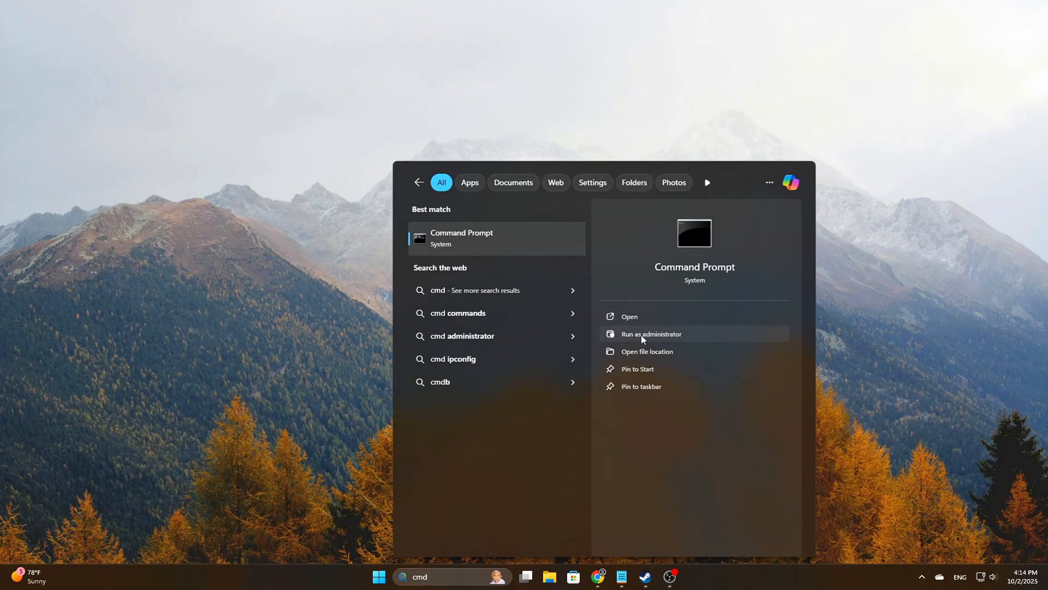
left_click(651, 334)
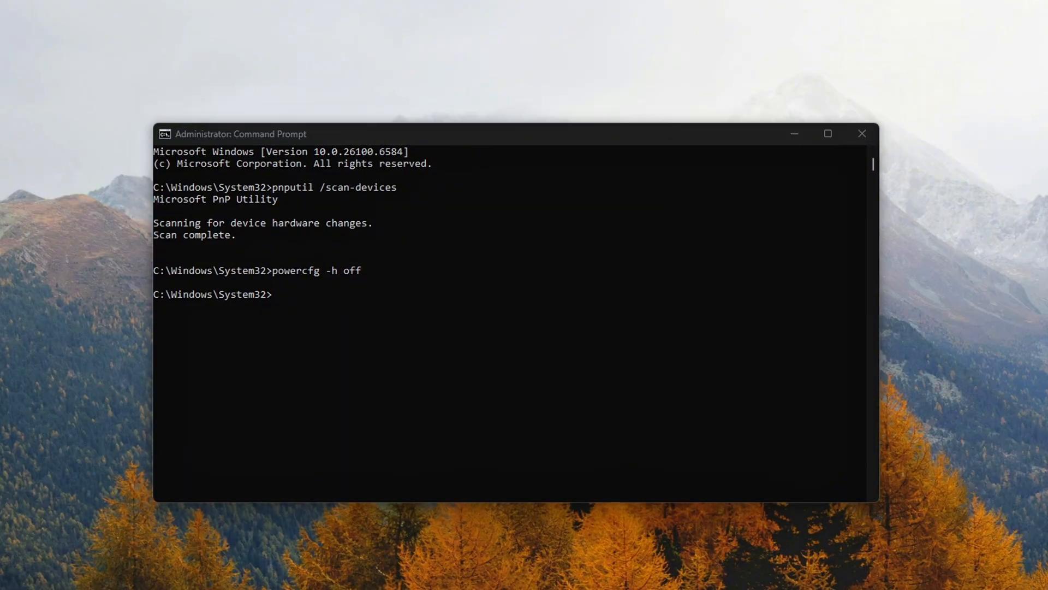
mouse_move(468, 290)
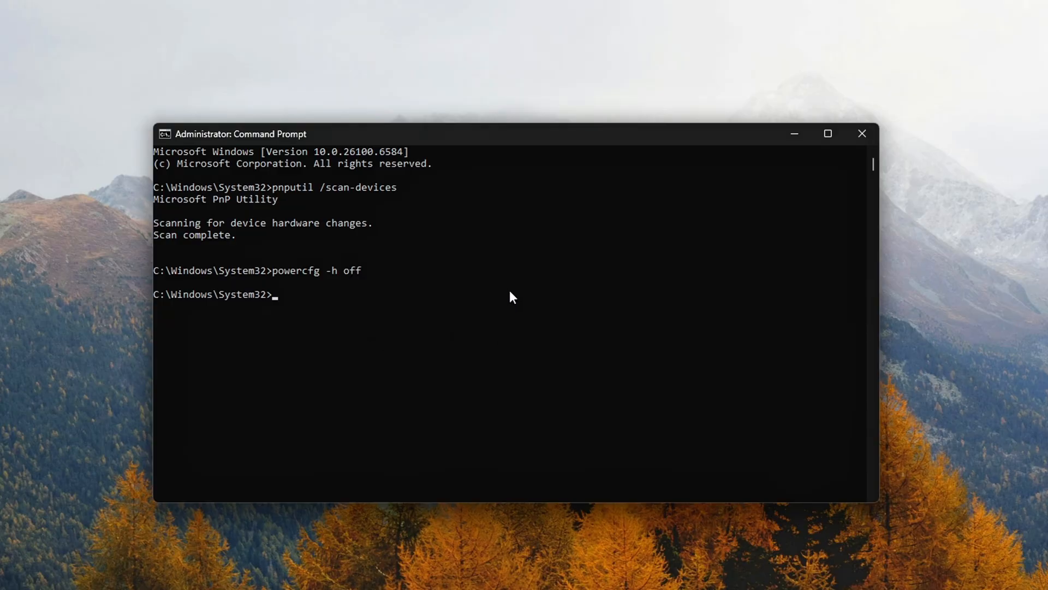
type("cls")
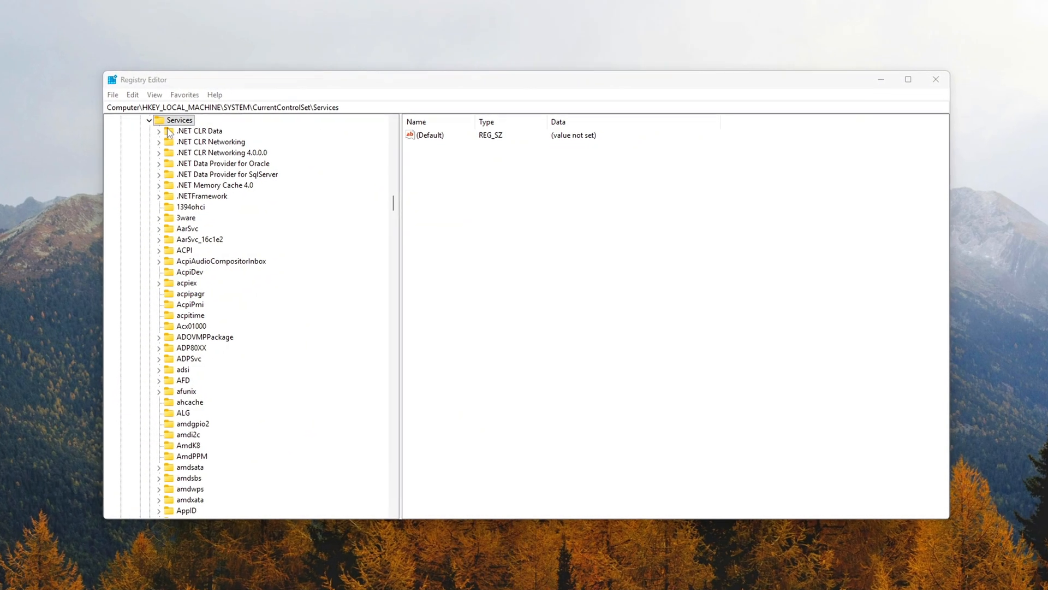
Step: Create a new subkey under the Services registry key with New > Key
right_click(179, 120)
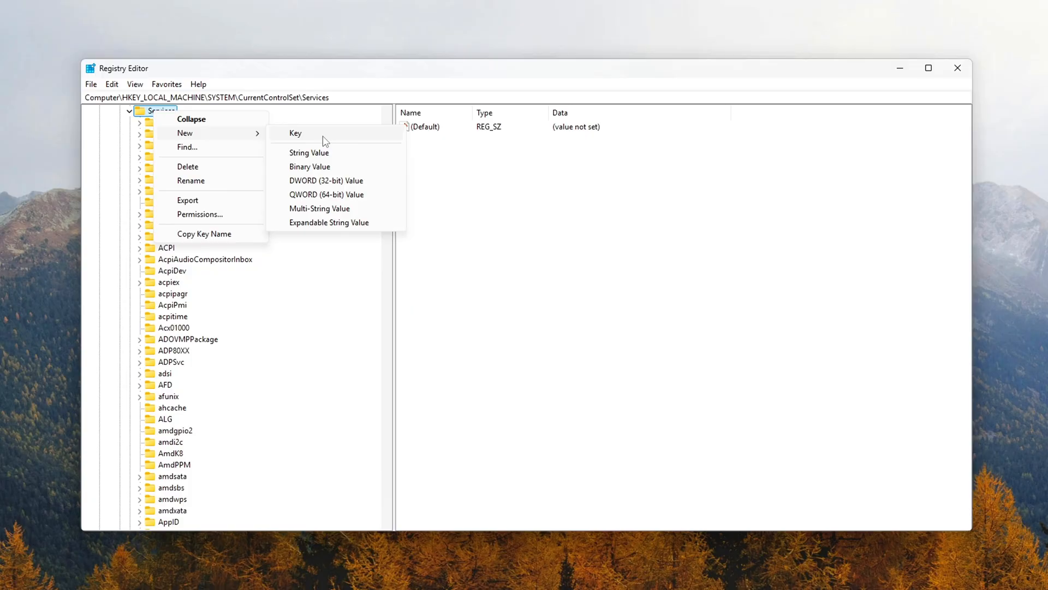
left_click(295, 133)
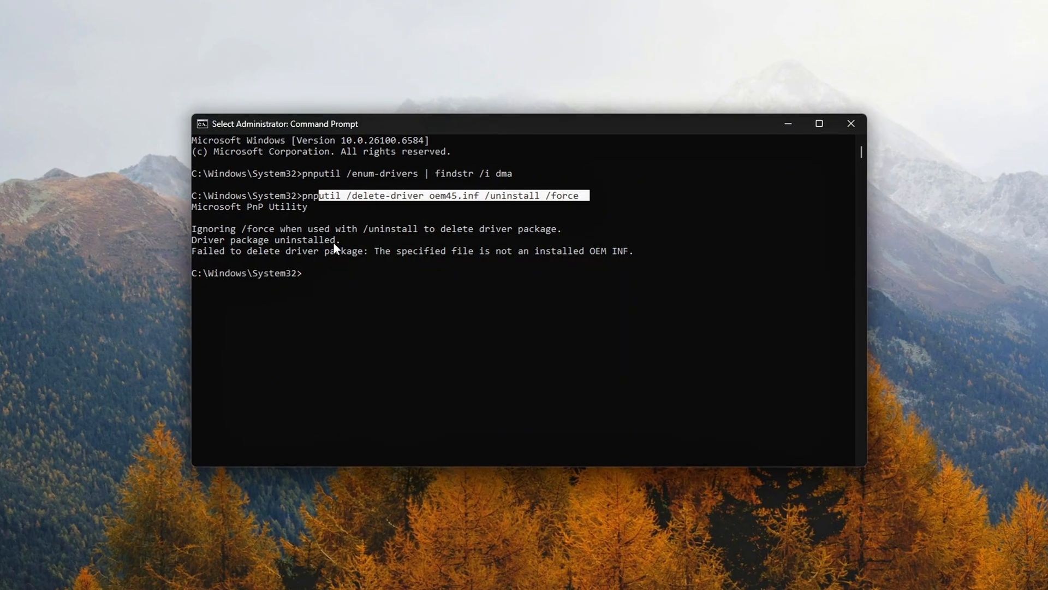
Step: Type pnputil /delete-driver oem45.inf /uninstall /force and begin replacing the driver file name
type("pnputil /delete-driver oem45.inf /uninstall /force")
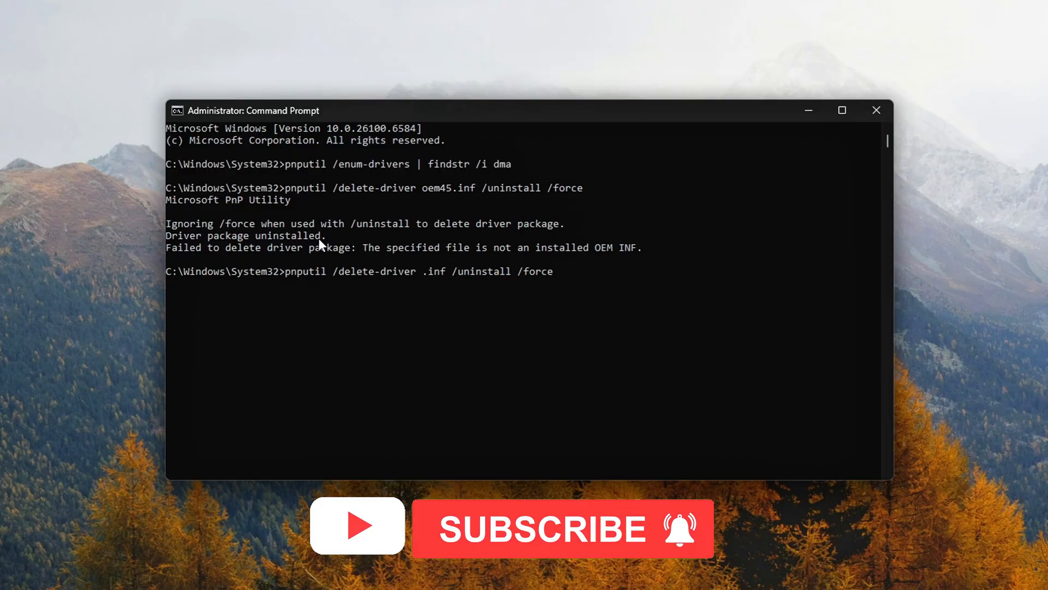
type("D")
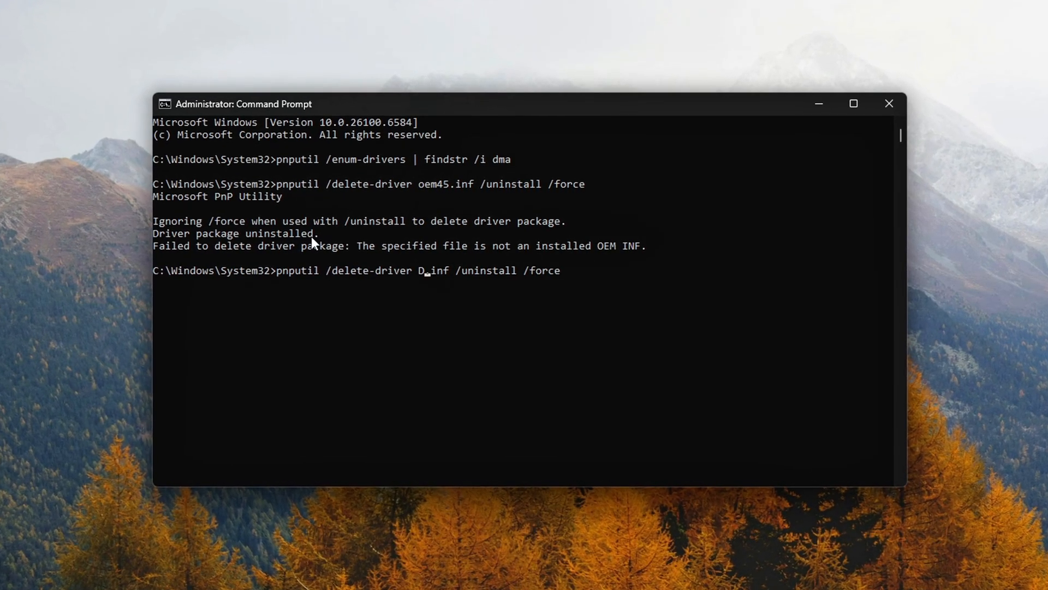